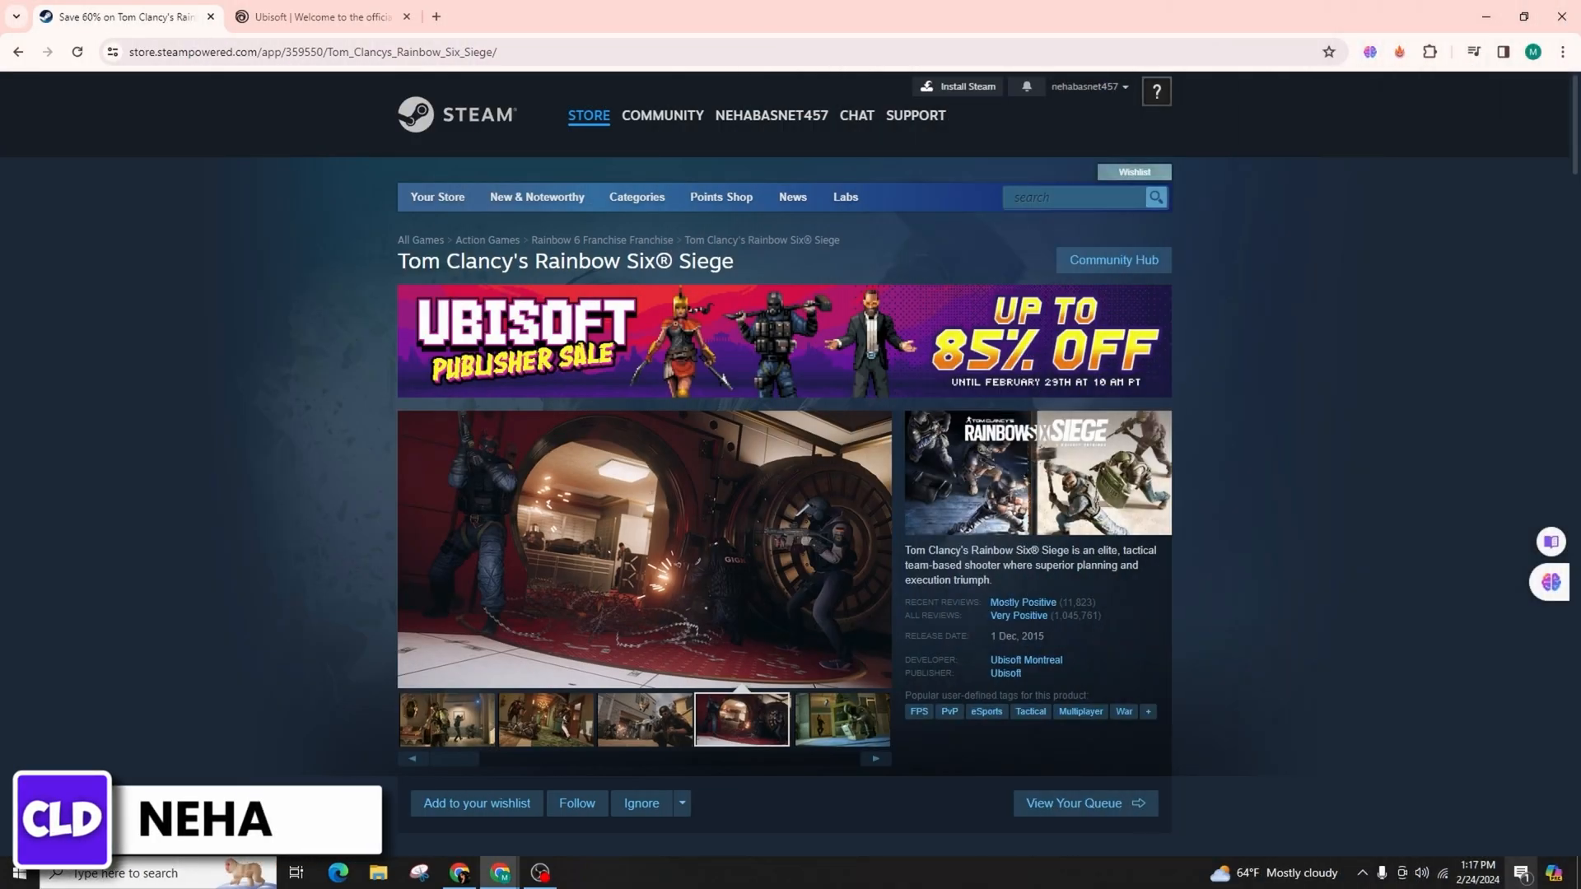
- Click through the media thumbnails on the Rainbow Six Siege Steam store page
{"action": "left_click", "coordinate": [839, 720]}
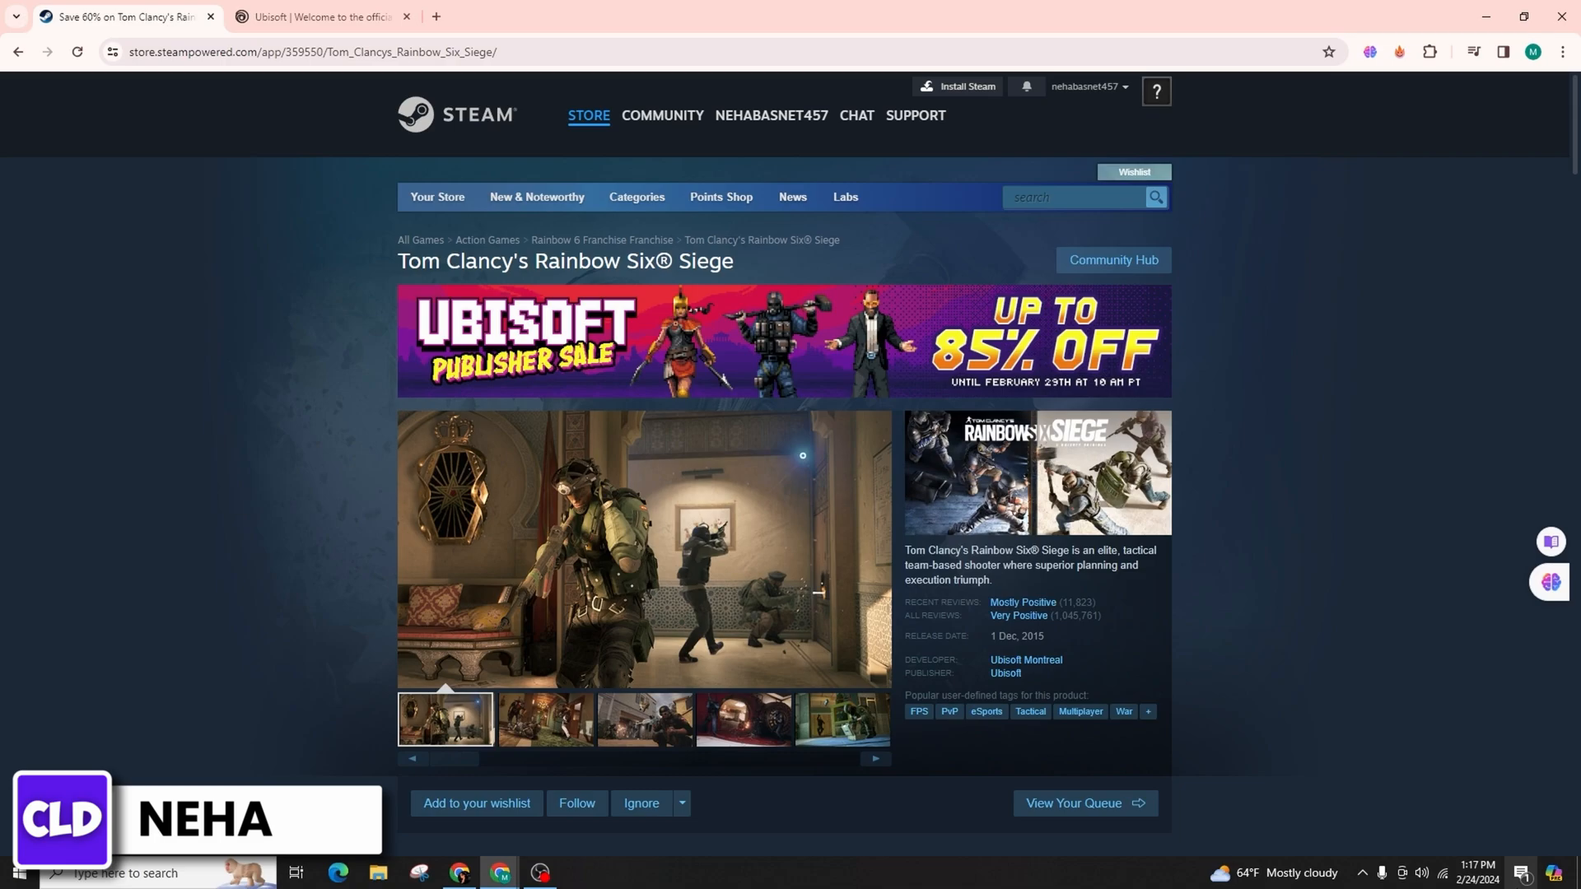
{"action": "left_click", "coordinate": [543, 719]}
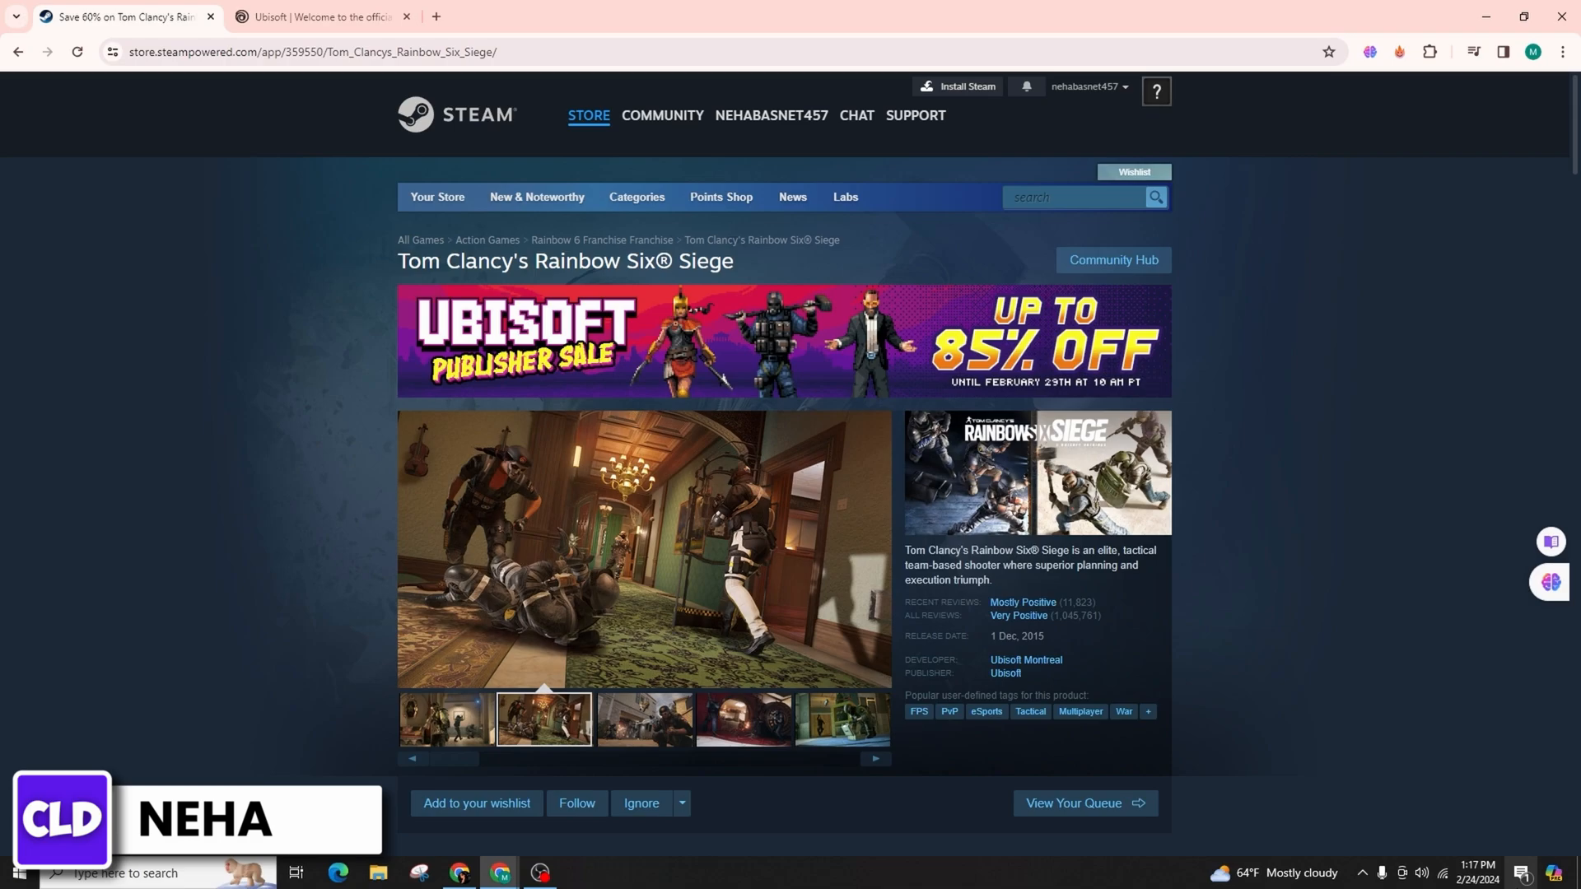
{"action": "left_click", "coordinate": [643, 719]}
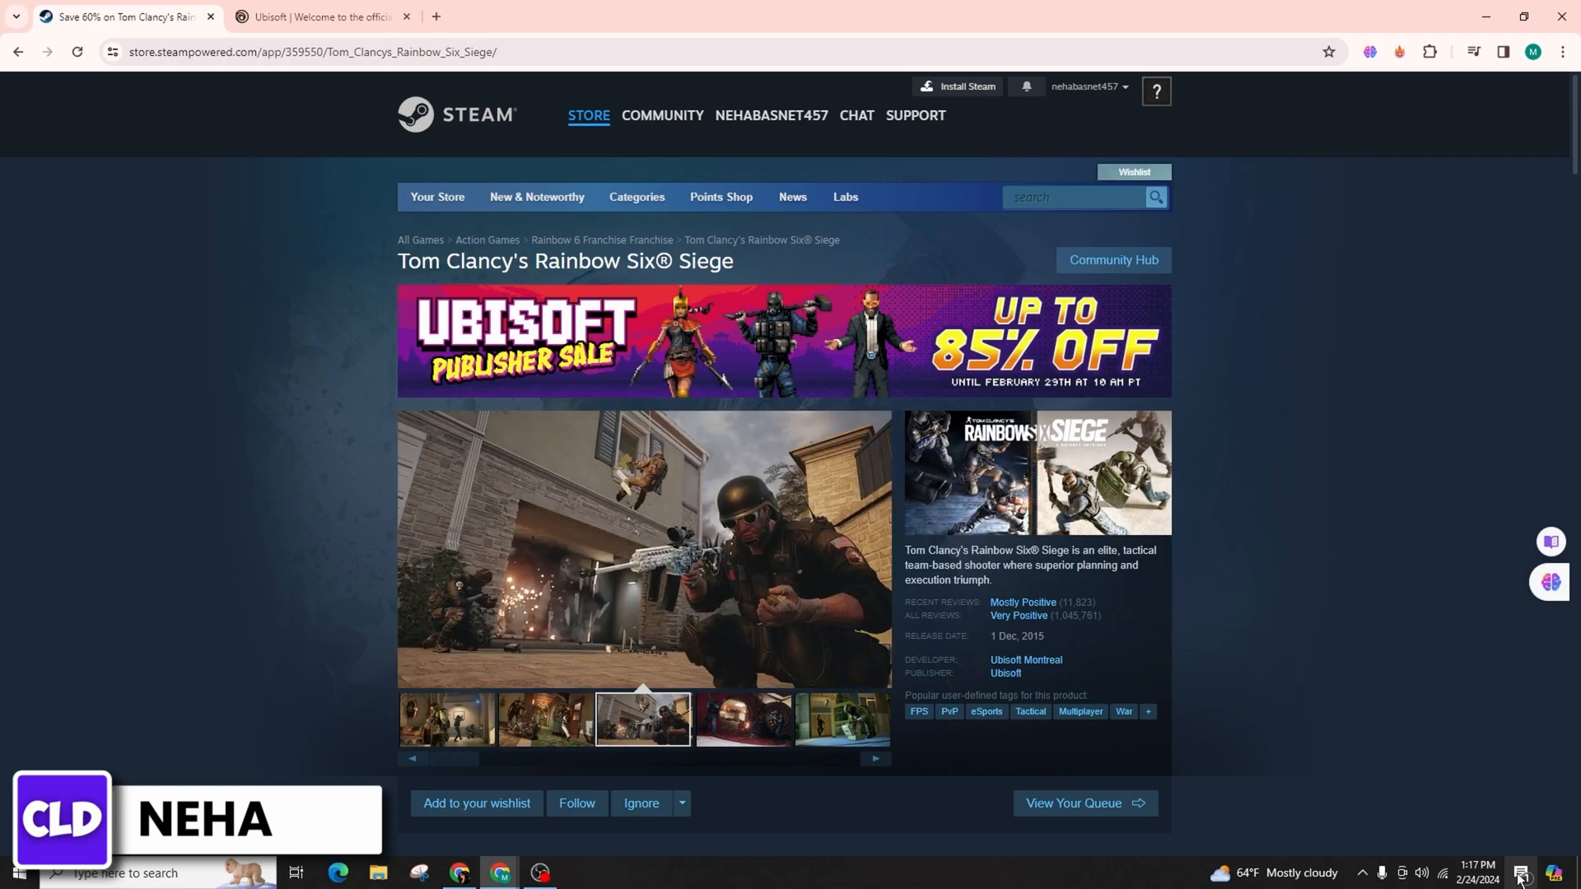
{"action": "left_click", "coordinate": [742, 719]}
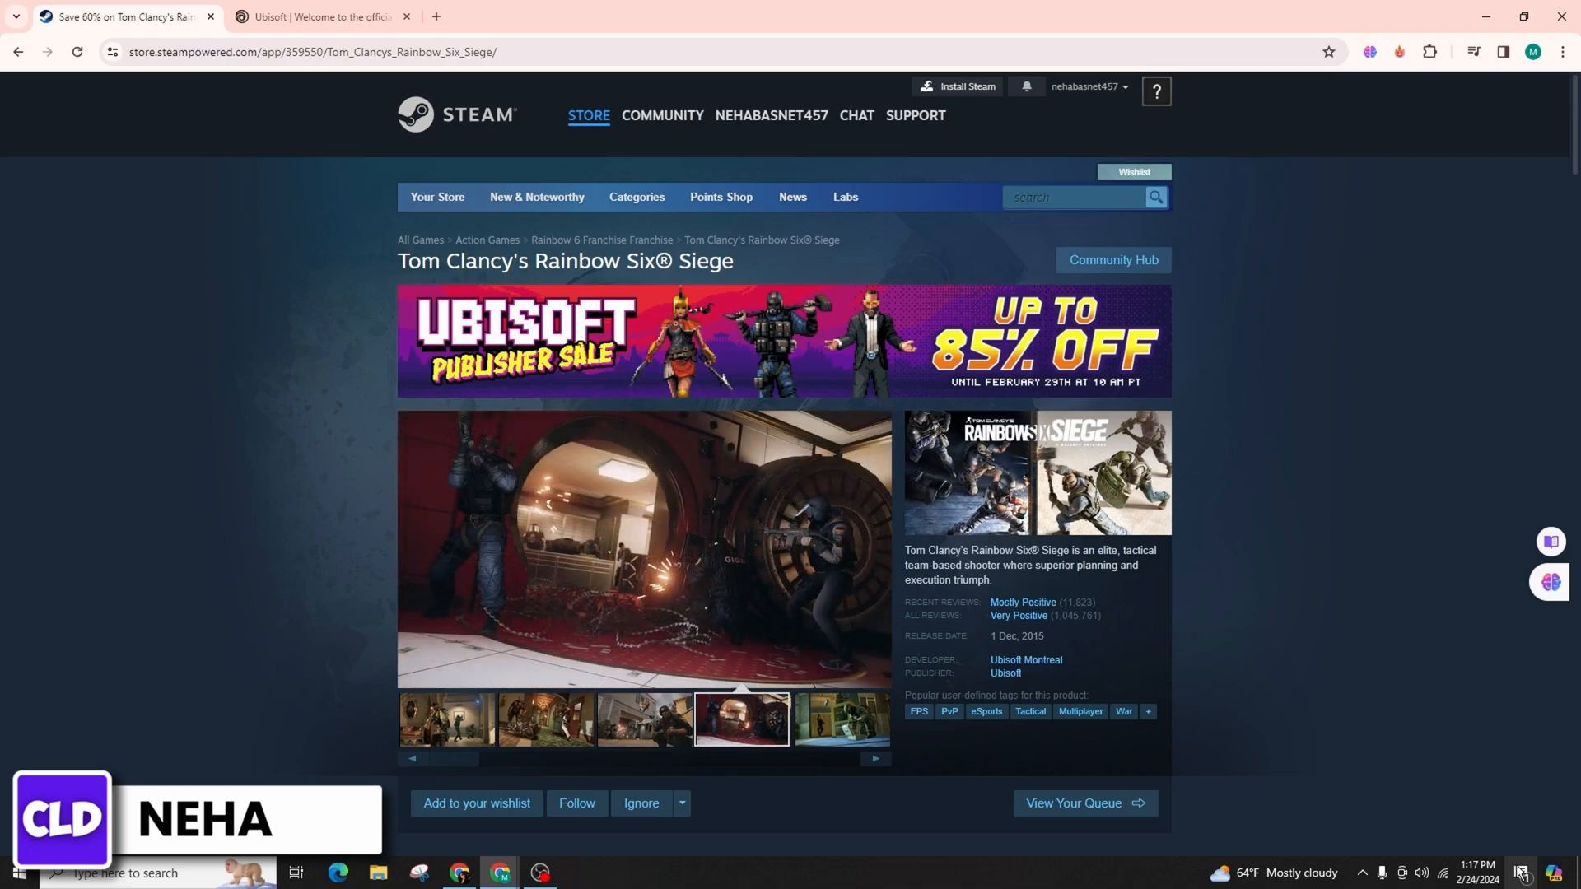
{"action": "left_click", "coordinate": [841, 719]}
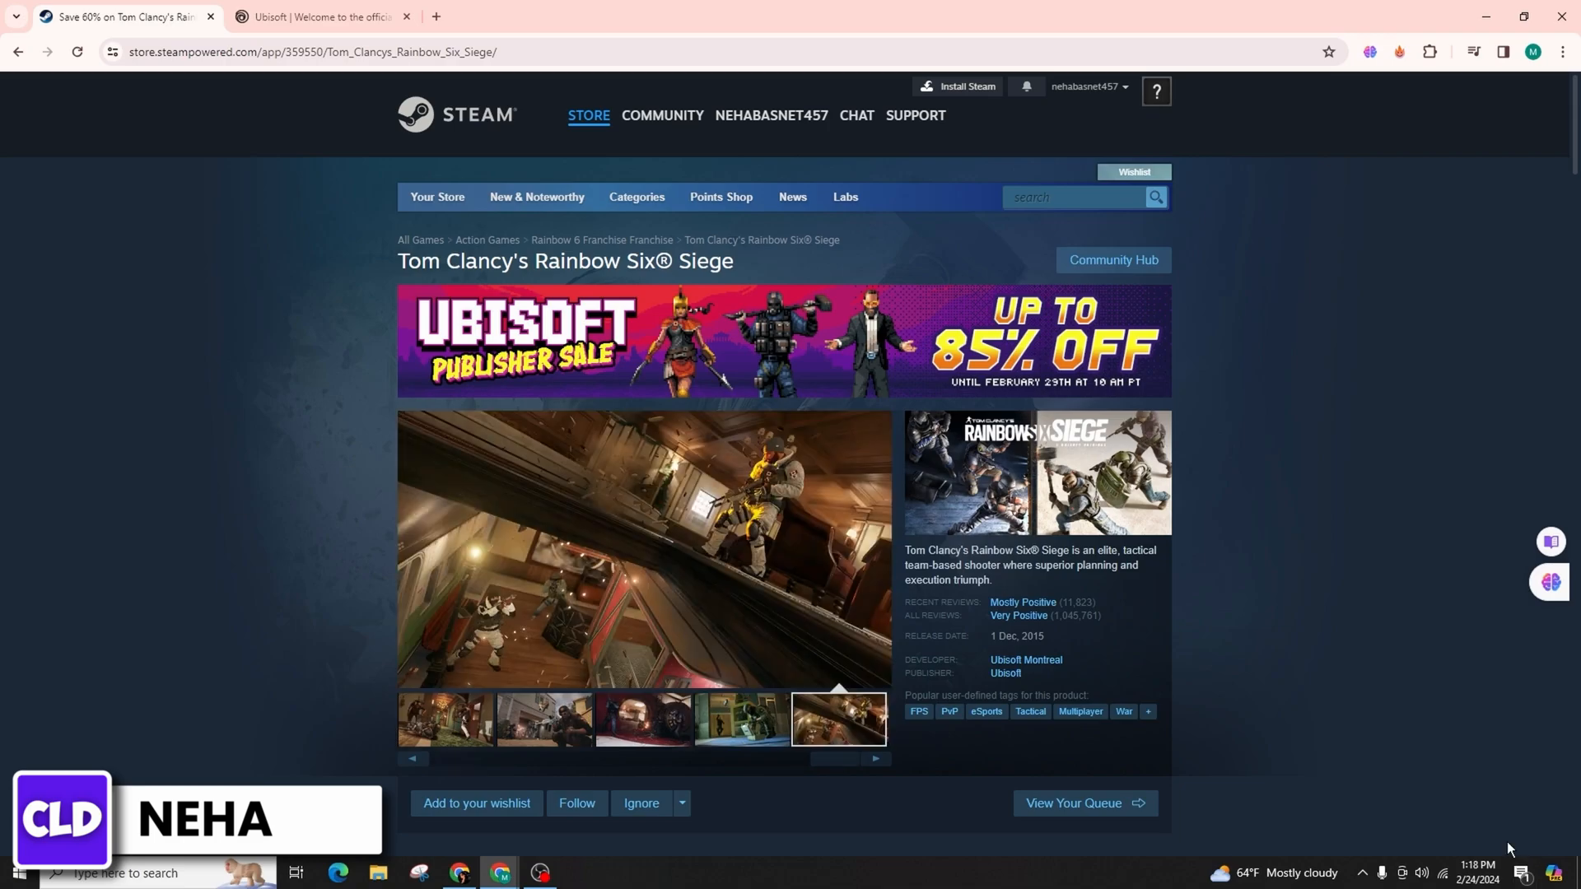
{"action": "mouse_move", "coordinate": [1501, 864]}
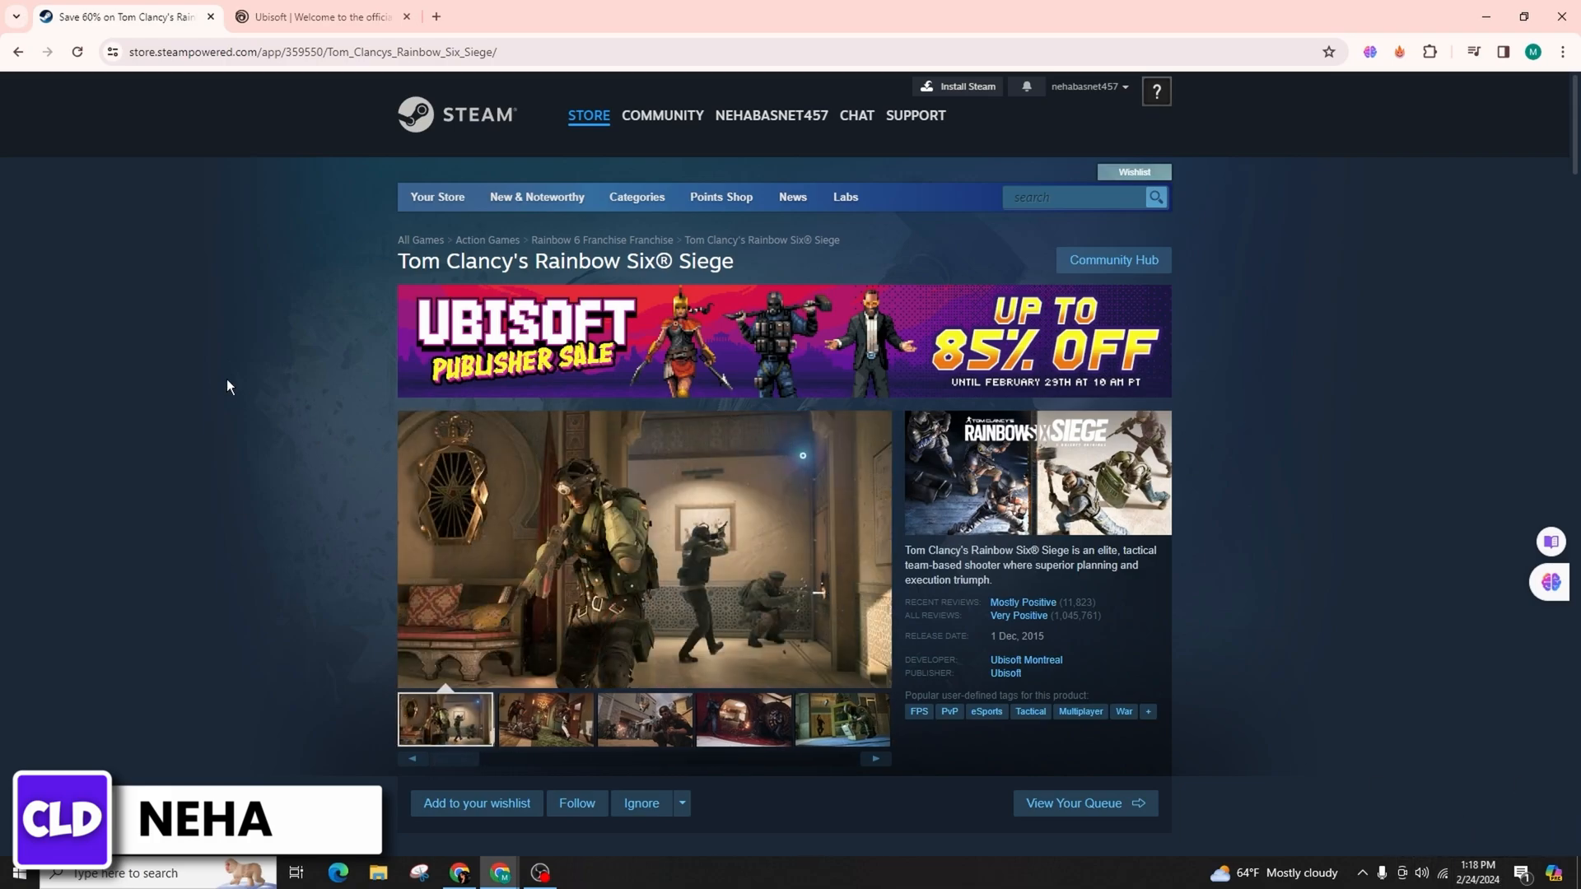
- Scroll down the Rainbow Six Siege Steam page and back up slightly
{"action": "scroll", "scroll_direction": "down", "scroll_amount": 3}
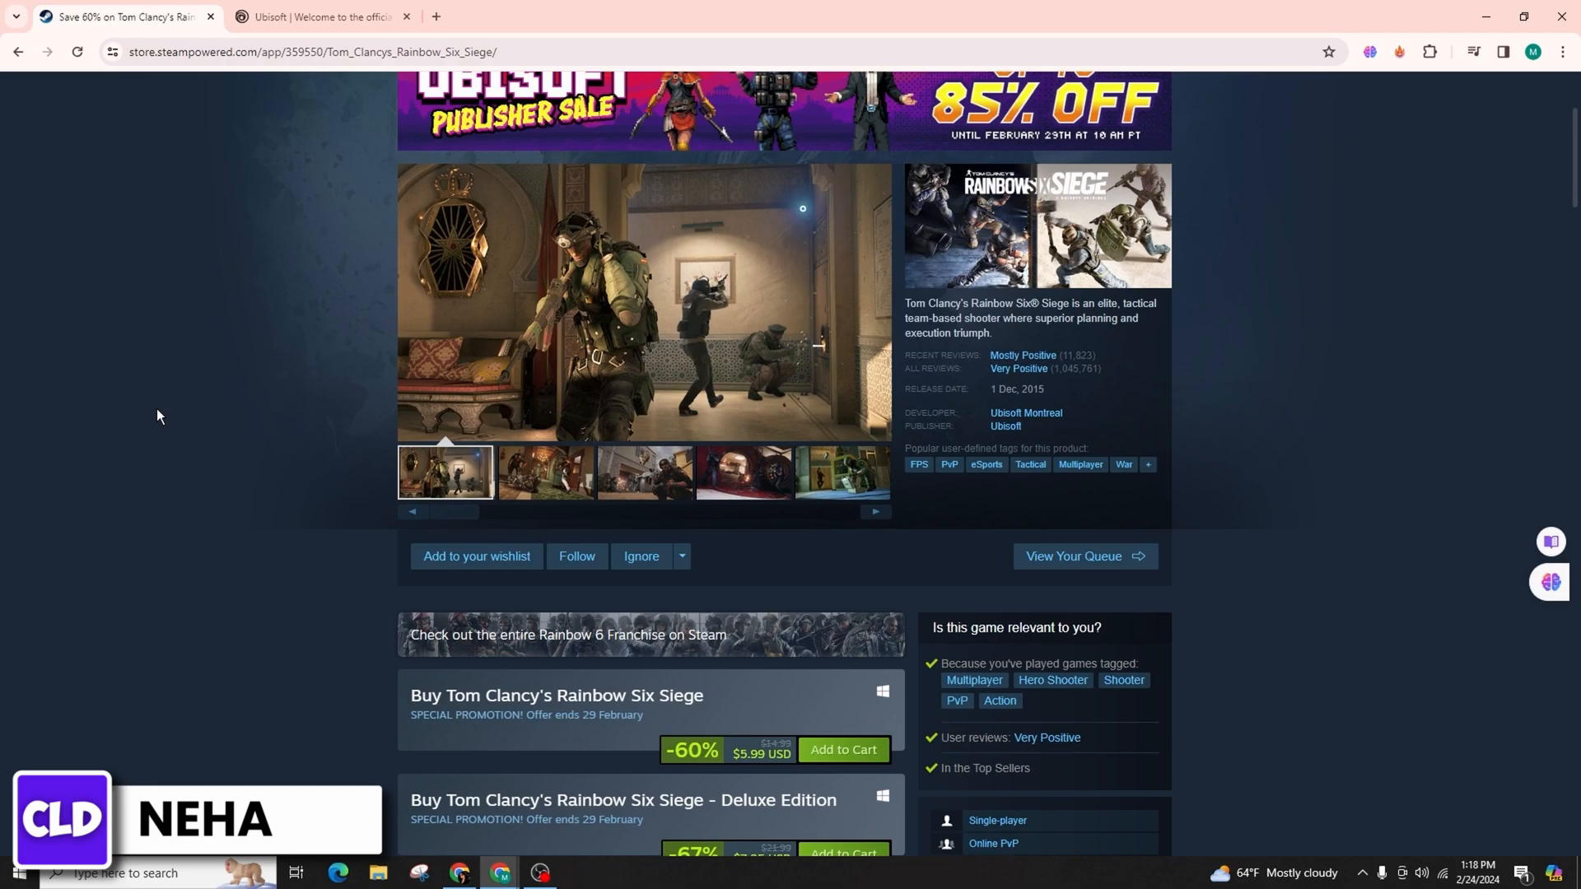
{"action": "scroll", "scroll_direction": "down", "scroll_amount": 3}
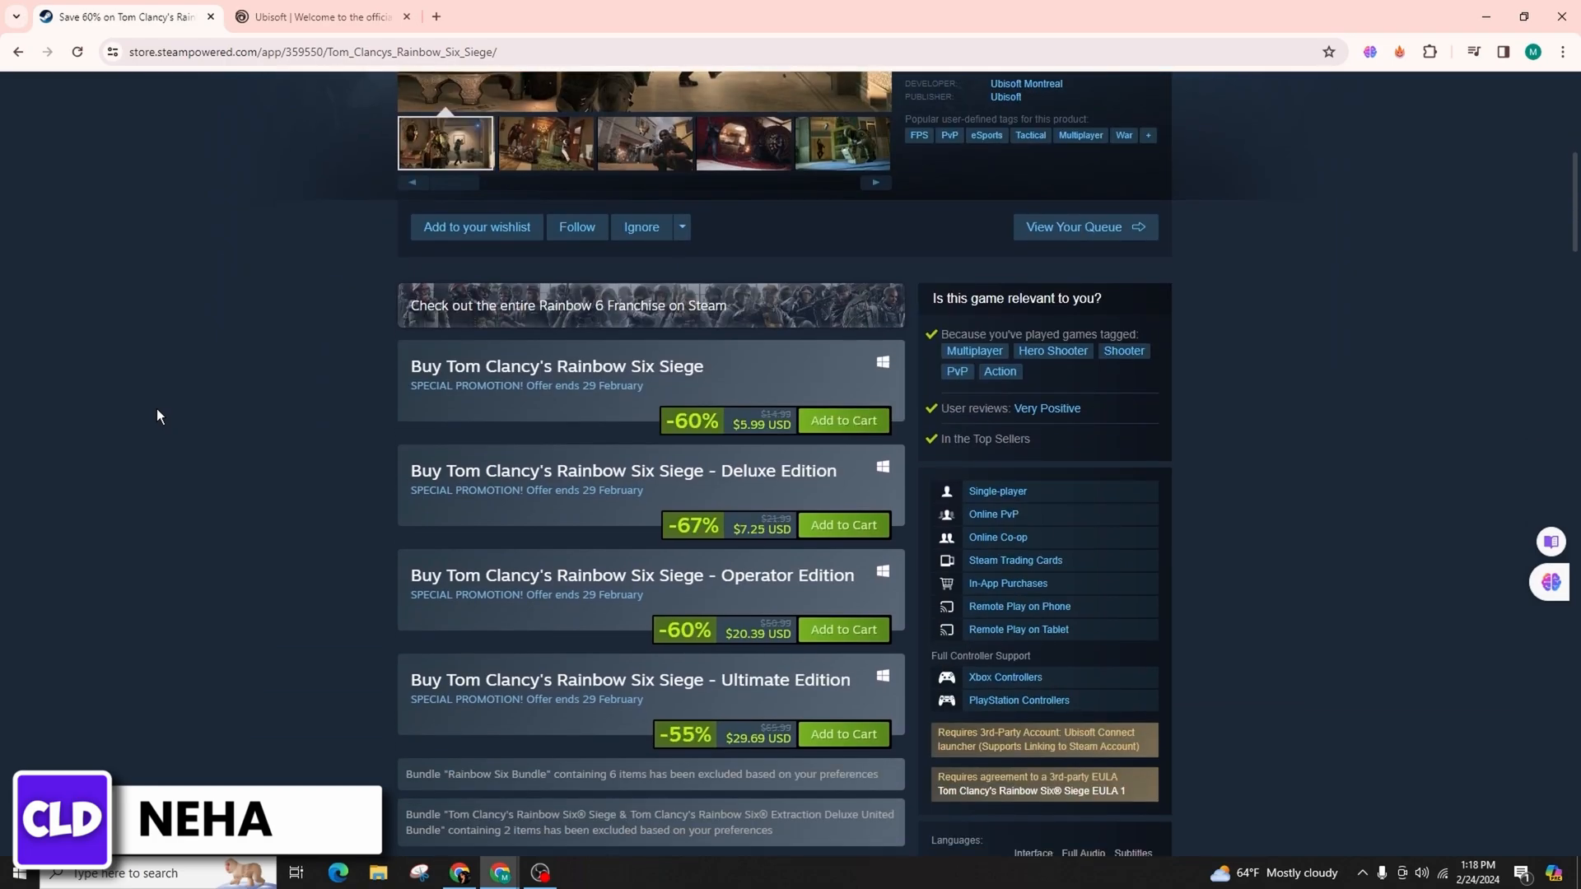
{"action": "left_click", "coordinate": [542, 142]}
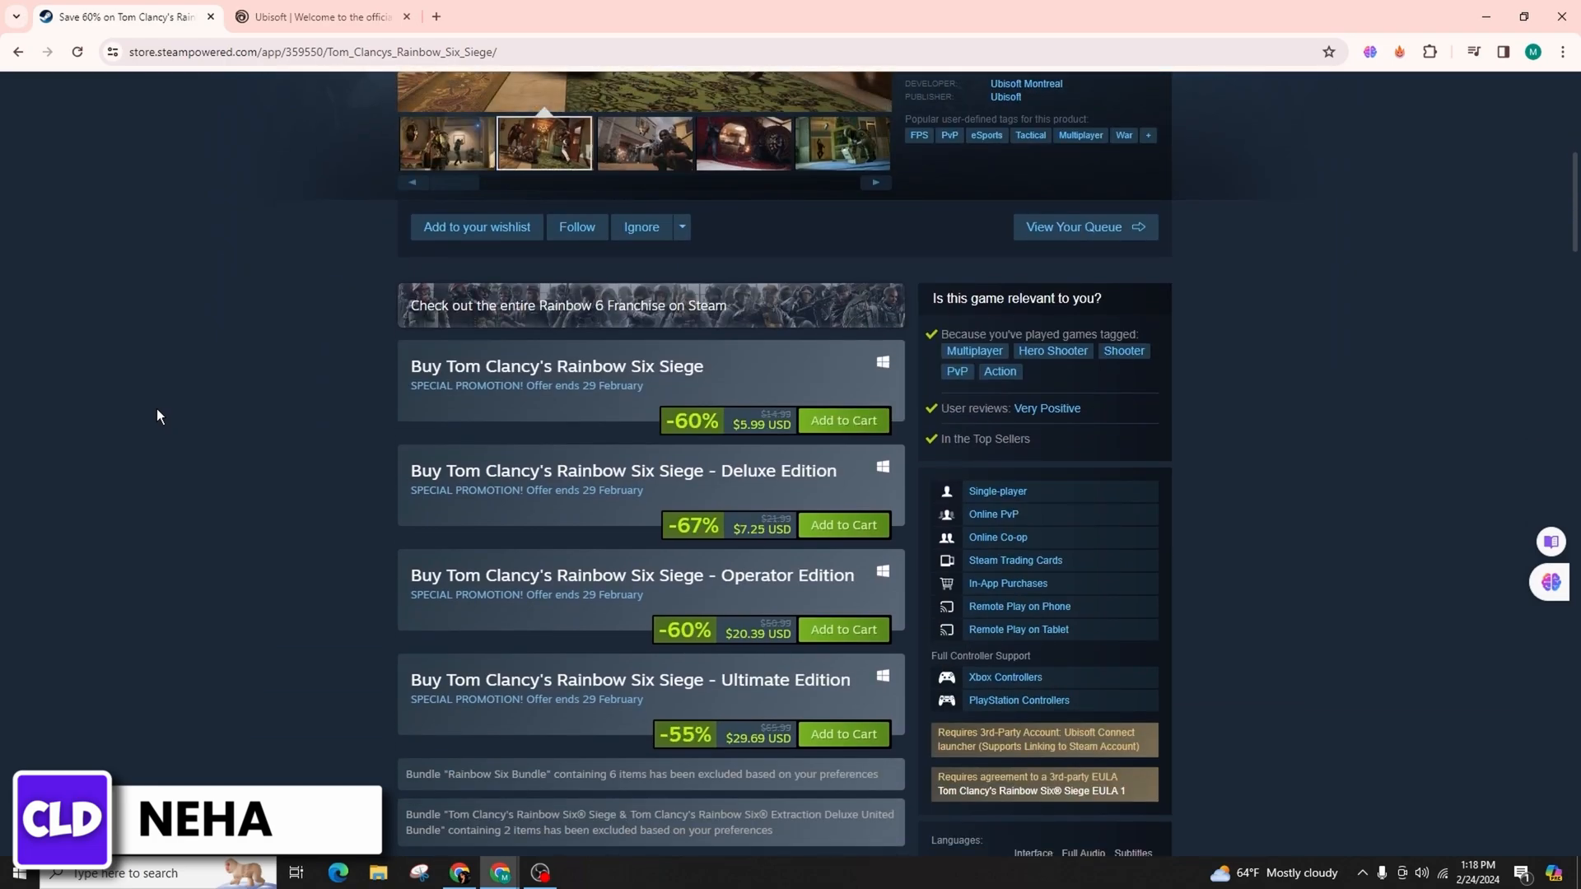
{"action": "scroll", "scroll_direction": "down", "scroll_amount": 3}
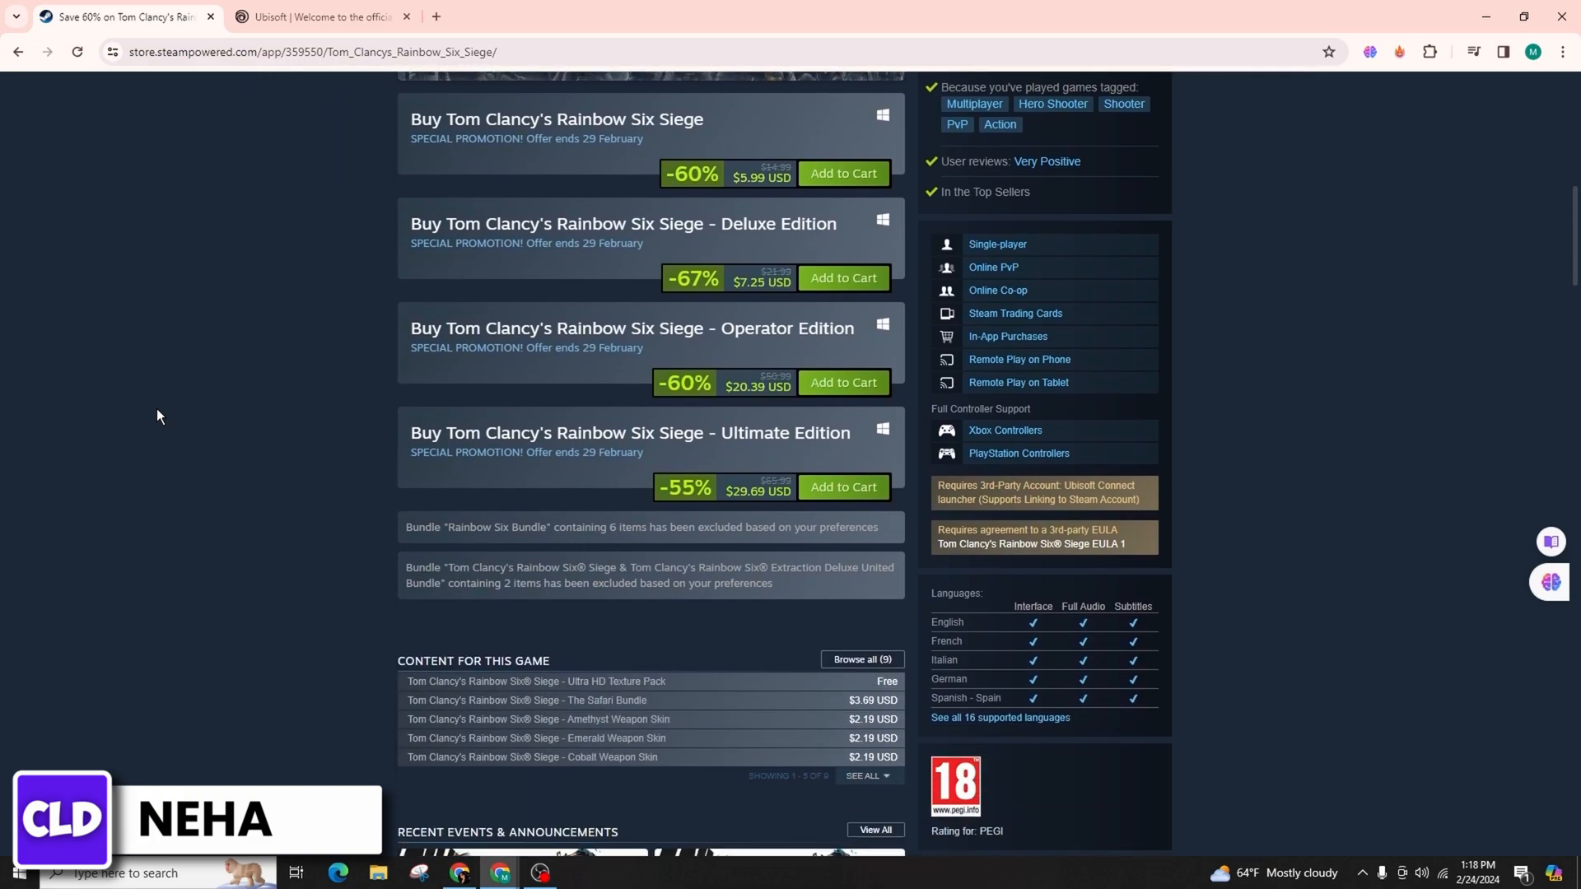
{"action": "scroll", "scroll_direction": "down", "scroll_amount": 3}
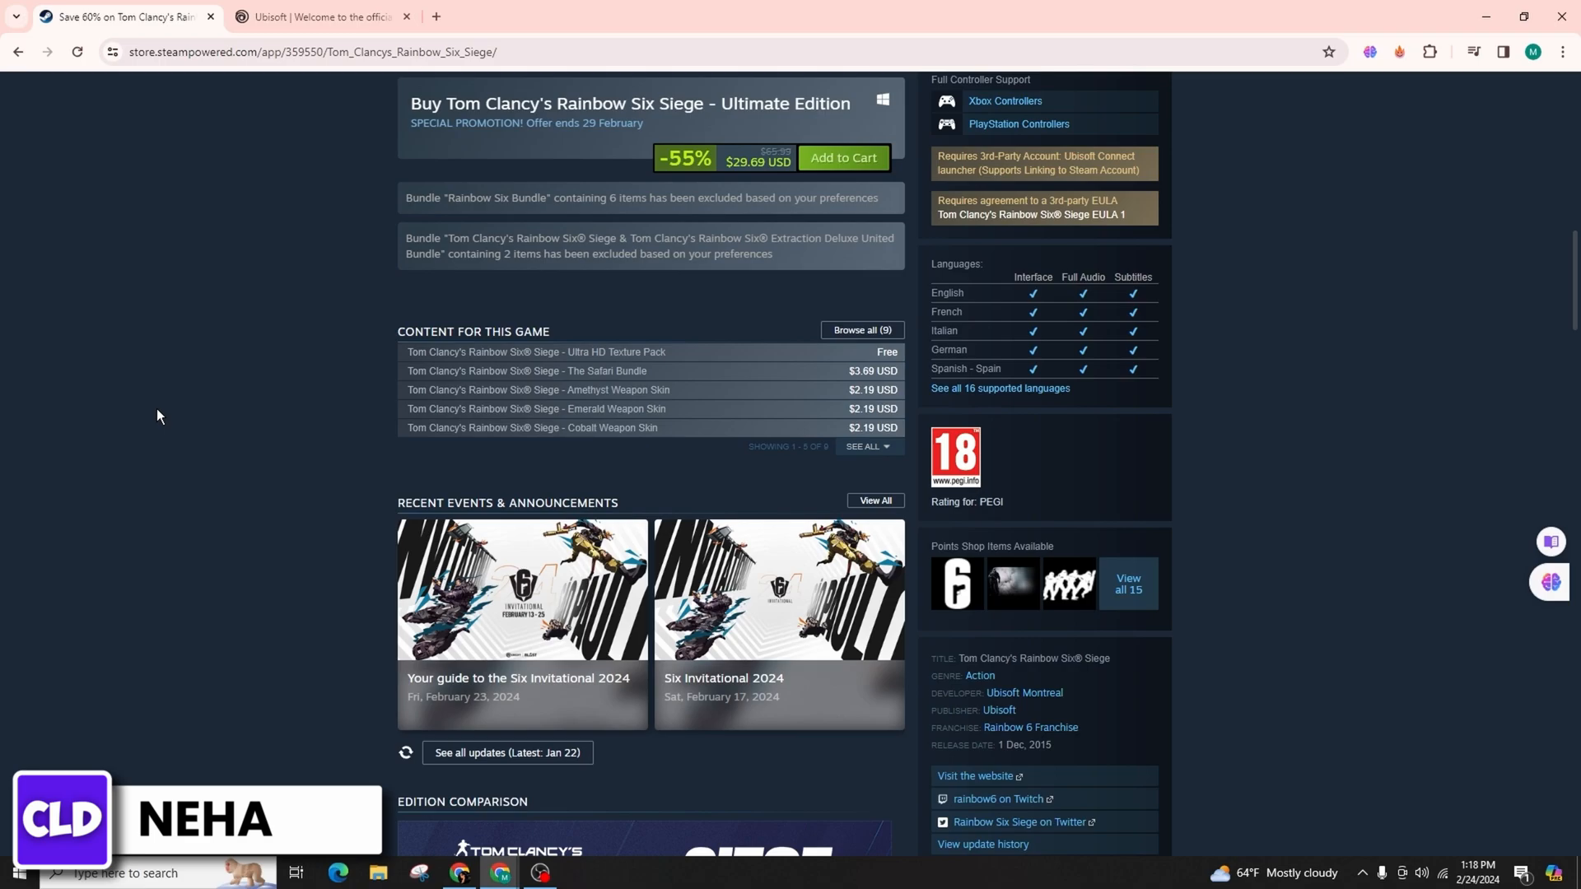
{"action": "scroll", "scroll_direction": "down", "scroll_amount": 3}
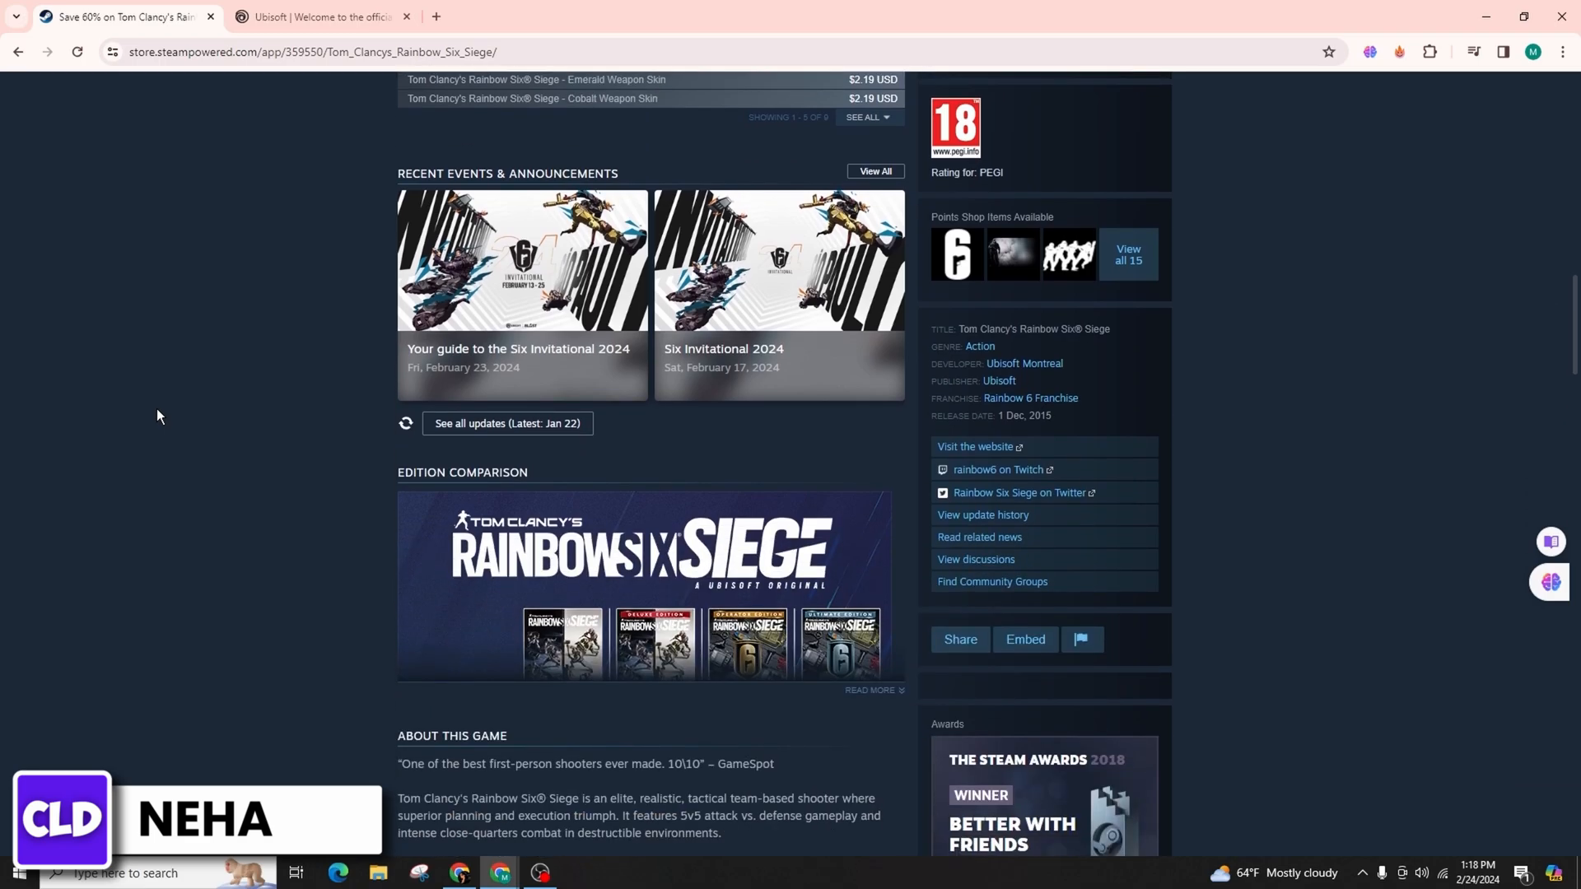
{"action": "scroll", "scroll_direction": "up", "scroll_amount": 3}
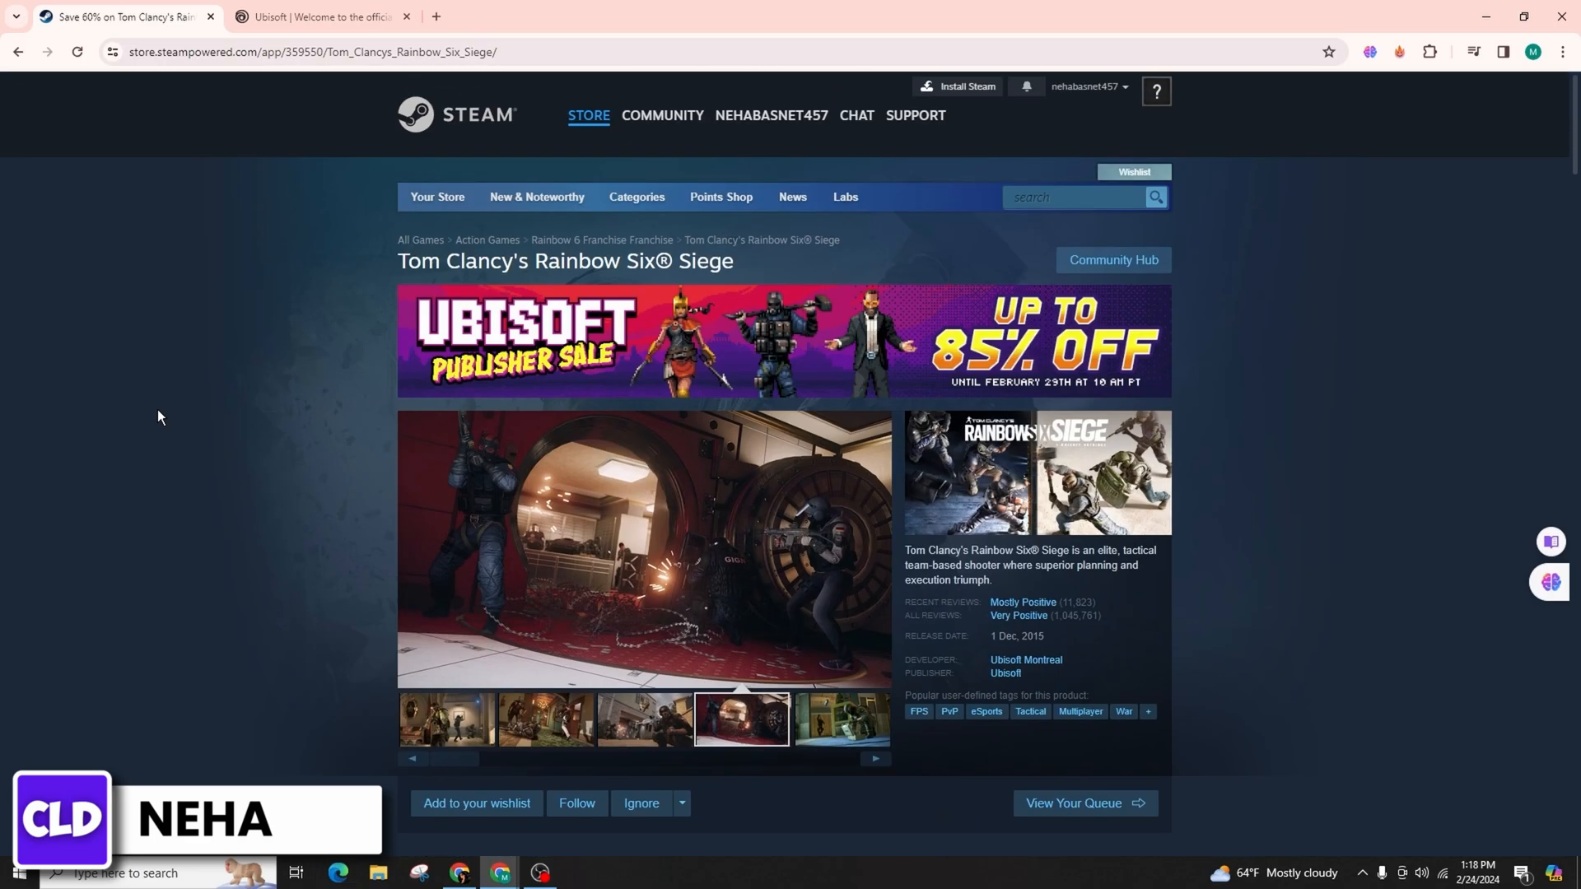
- Switch to the Ubisoft homepage tab and scroll down through its content
{"action": "left_click", "coordinate": [321, 17]}
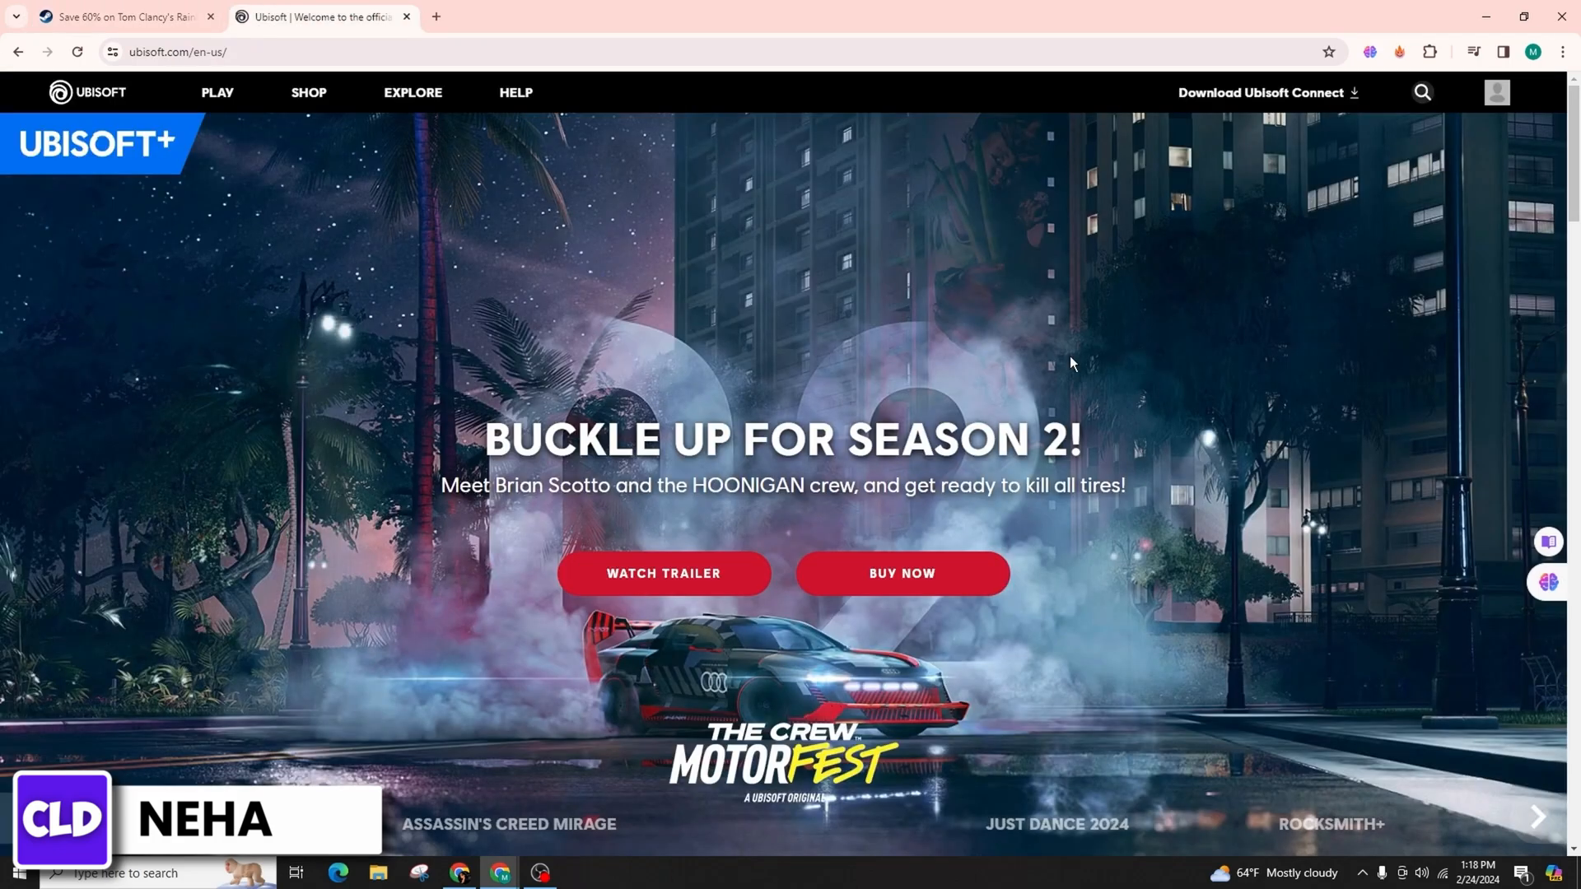
{"action": "scroll", "scroll_direction": "down", "scroll_amount": 3}
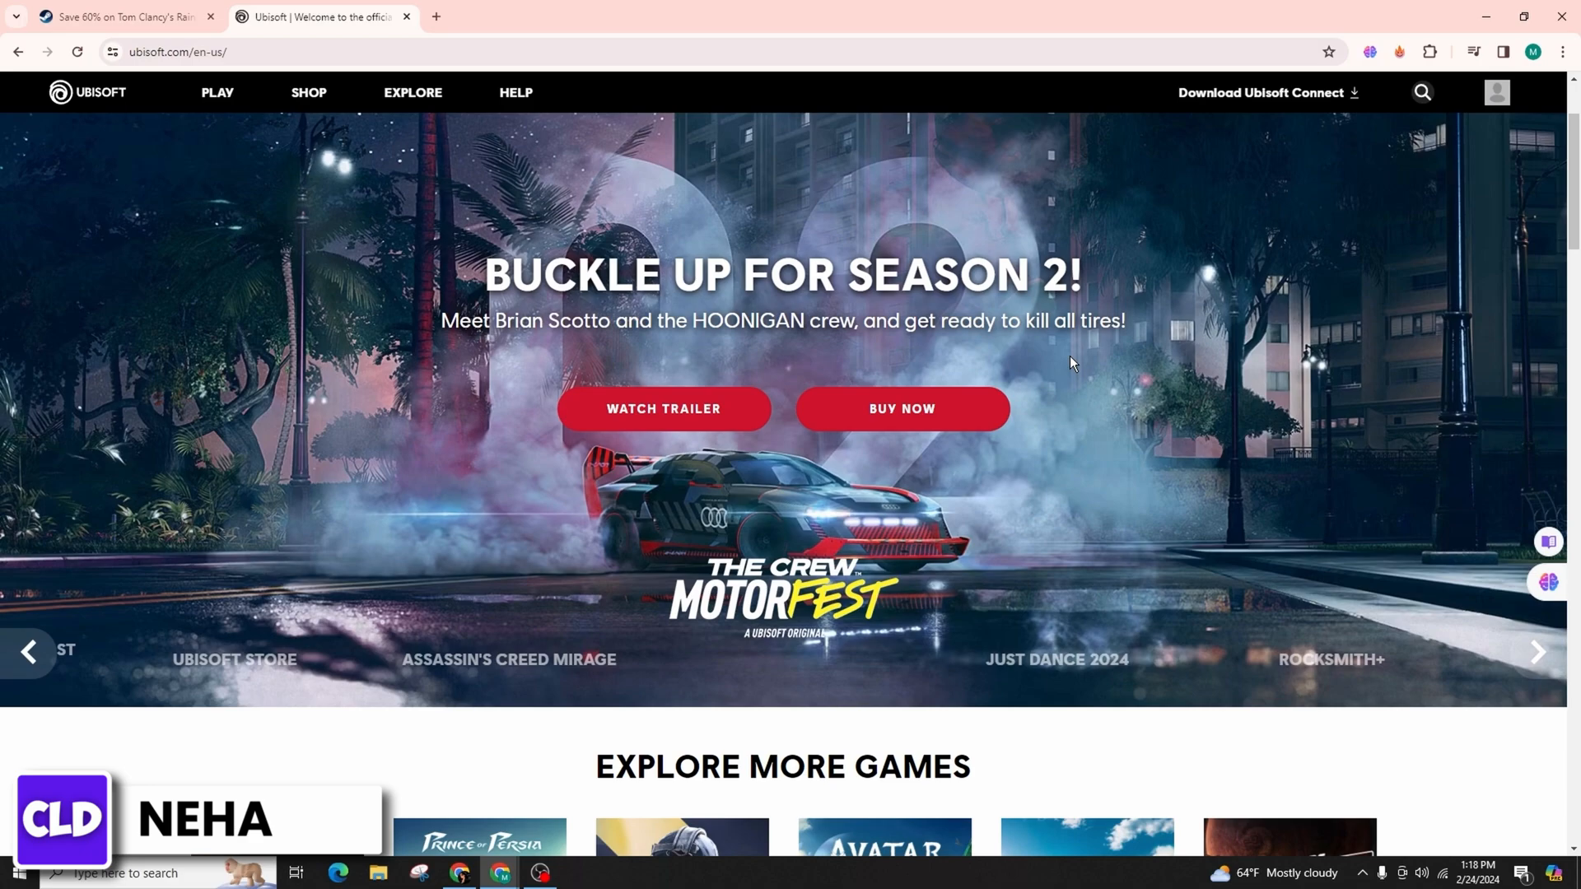
{"action": "scroll", "scroll_direction": "down", "scroll_amount": 3}
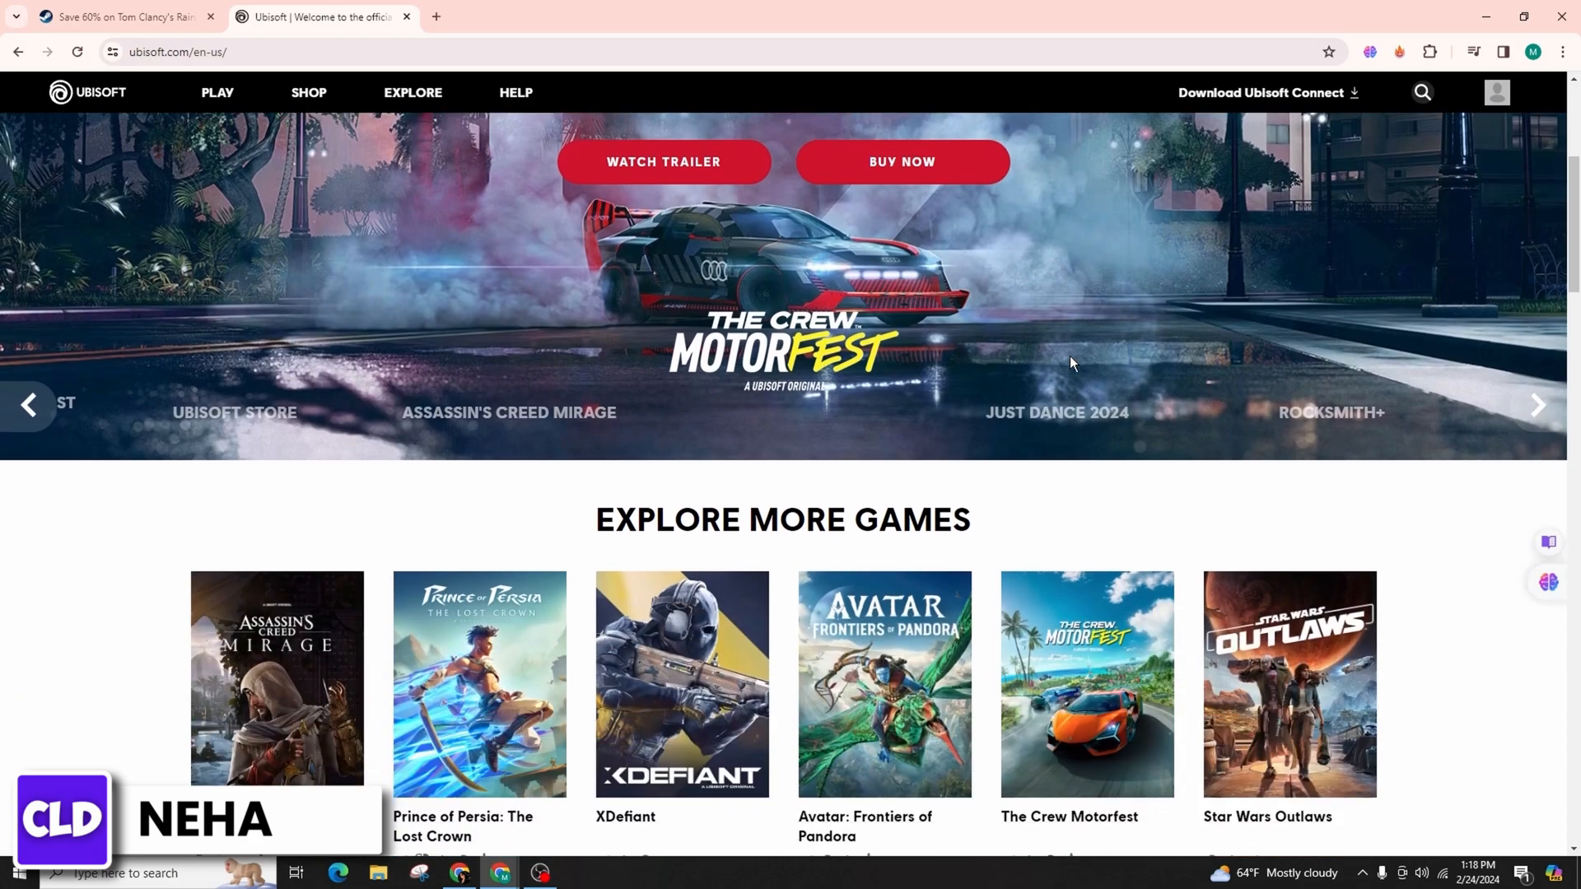
{"action": "scroll", "scroll_direction": "down", "scroll_amount": 3}
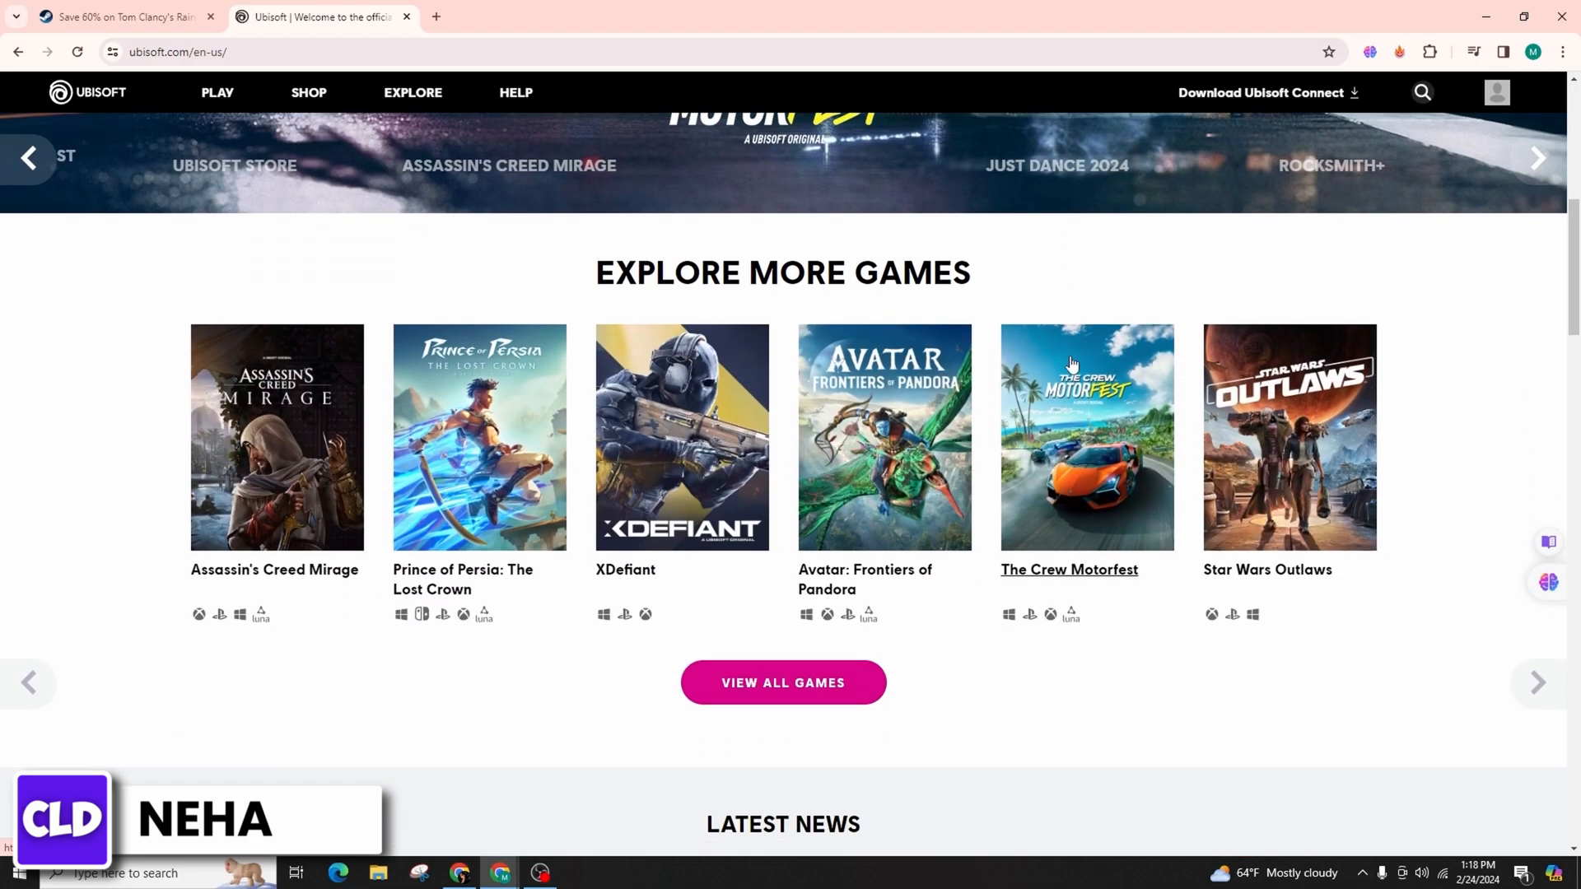
{"action": "scroll", "scroll_direction": "down", "scroll_amount": 3}
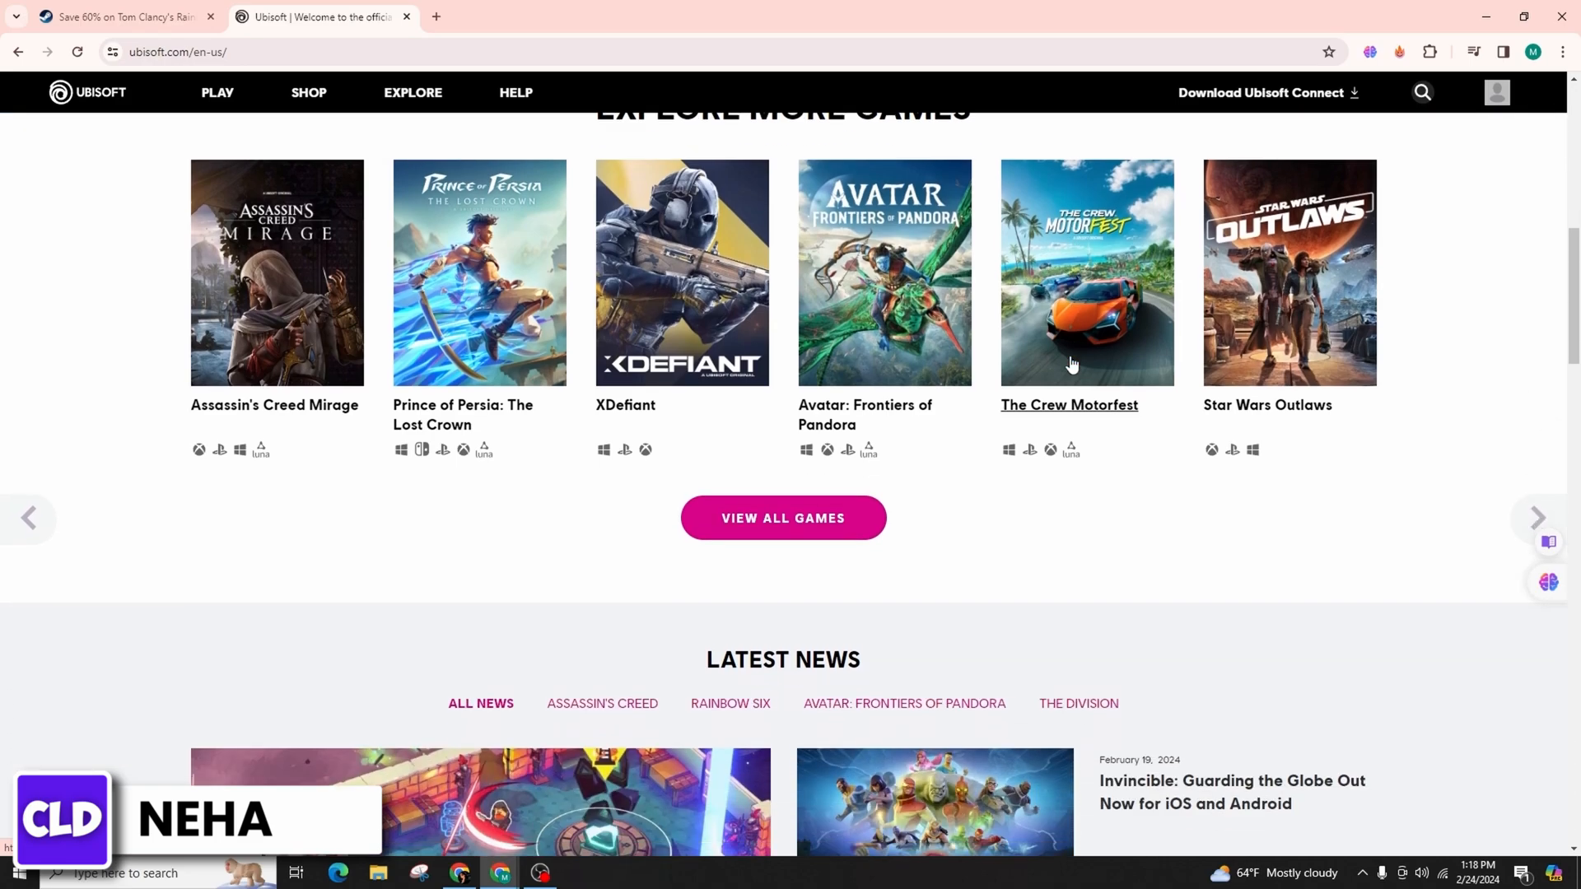
{"action": "scroll", "scroll_direction": "down", "scroll_amount": 3}
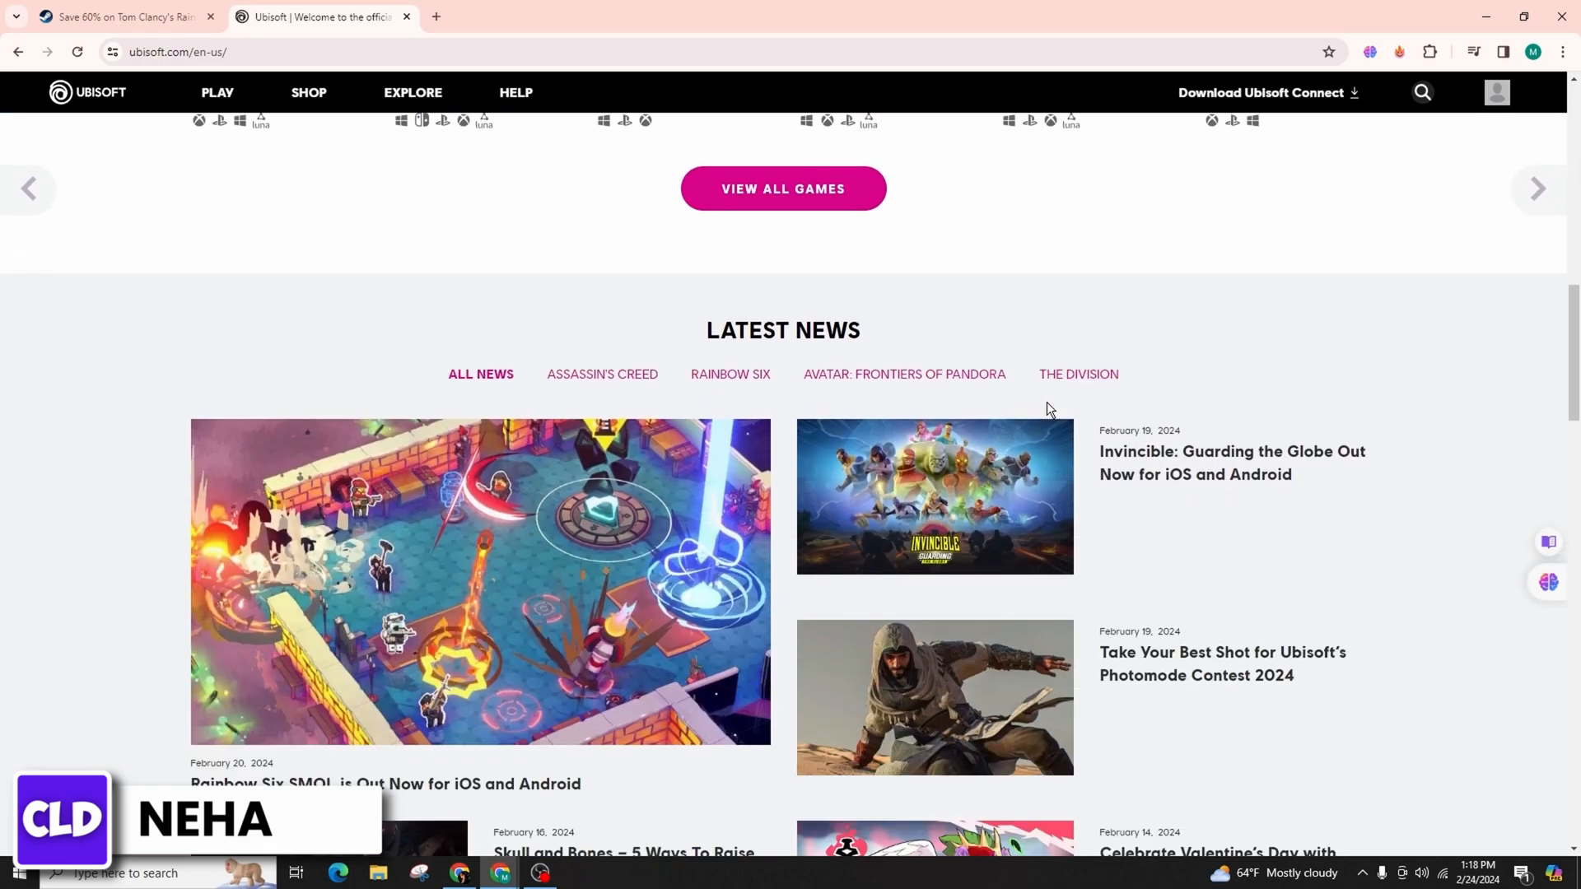
{"action": "left_click", "coordinate": [309, 91]}
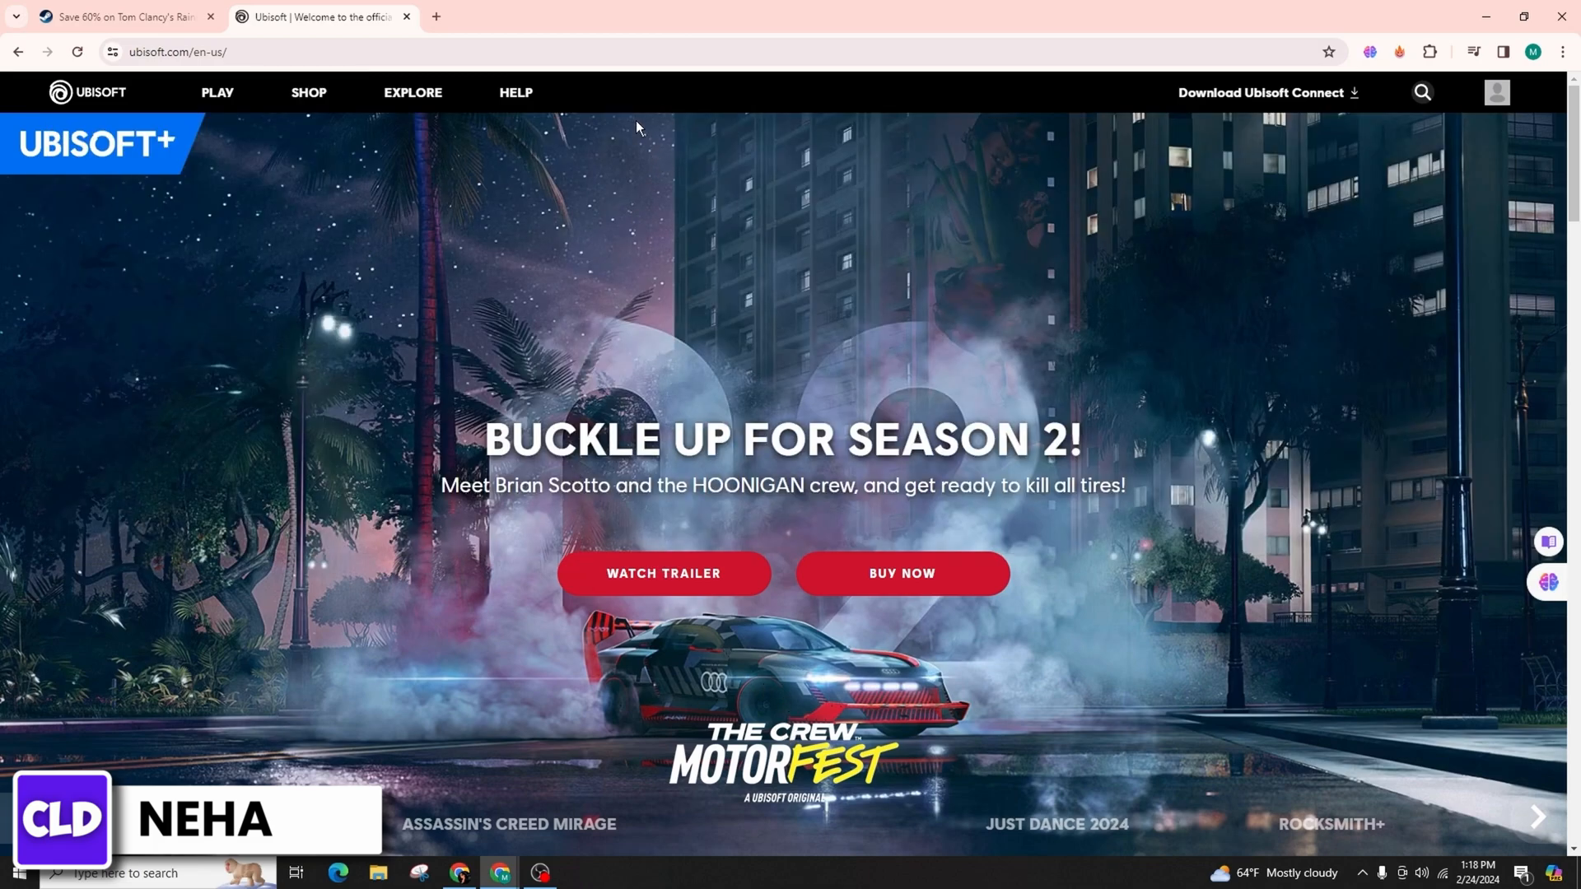
{"action": "mouse_move", "coordinate": [207, 192]}
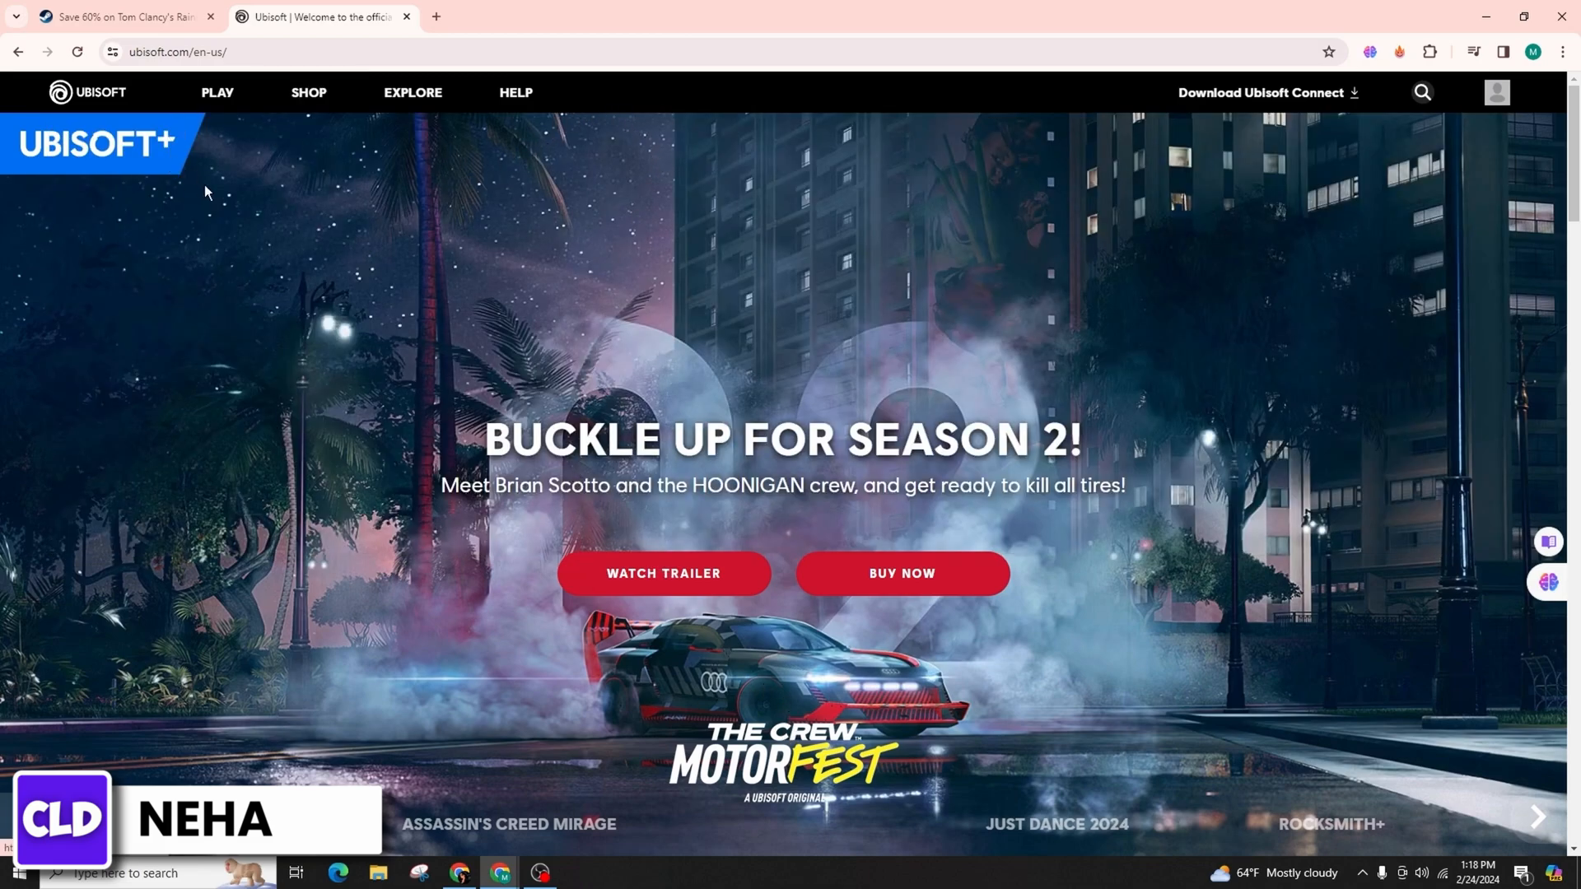
{"action": "mouse_move", "coordinate": [810, 260]}
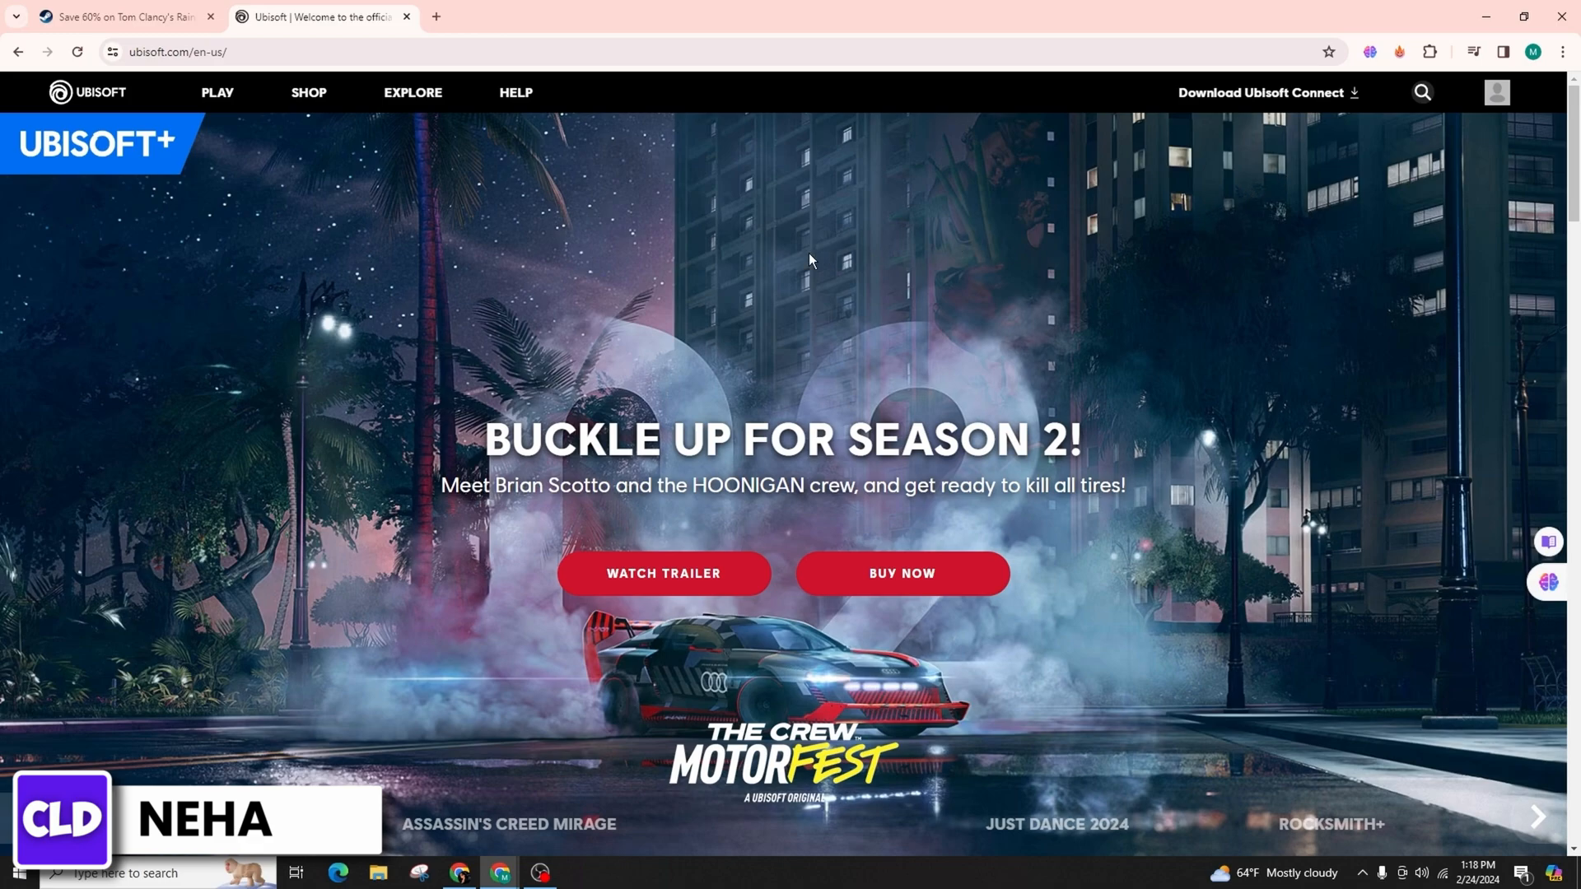
{"action": "mouse_move", "coordinate": [642, 202]}
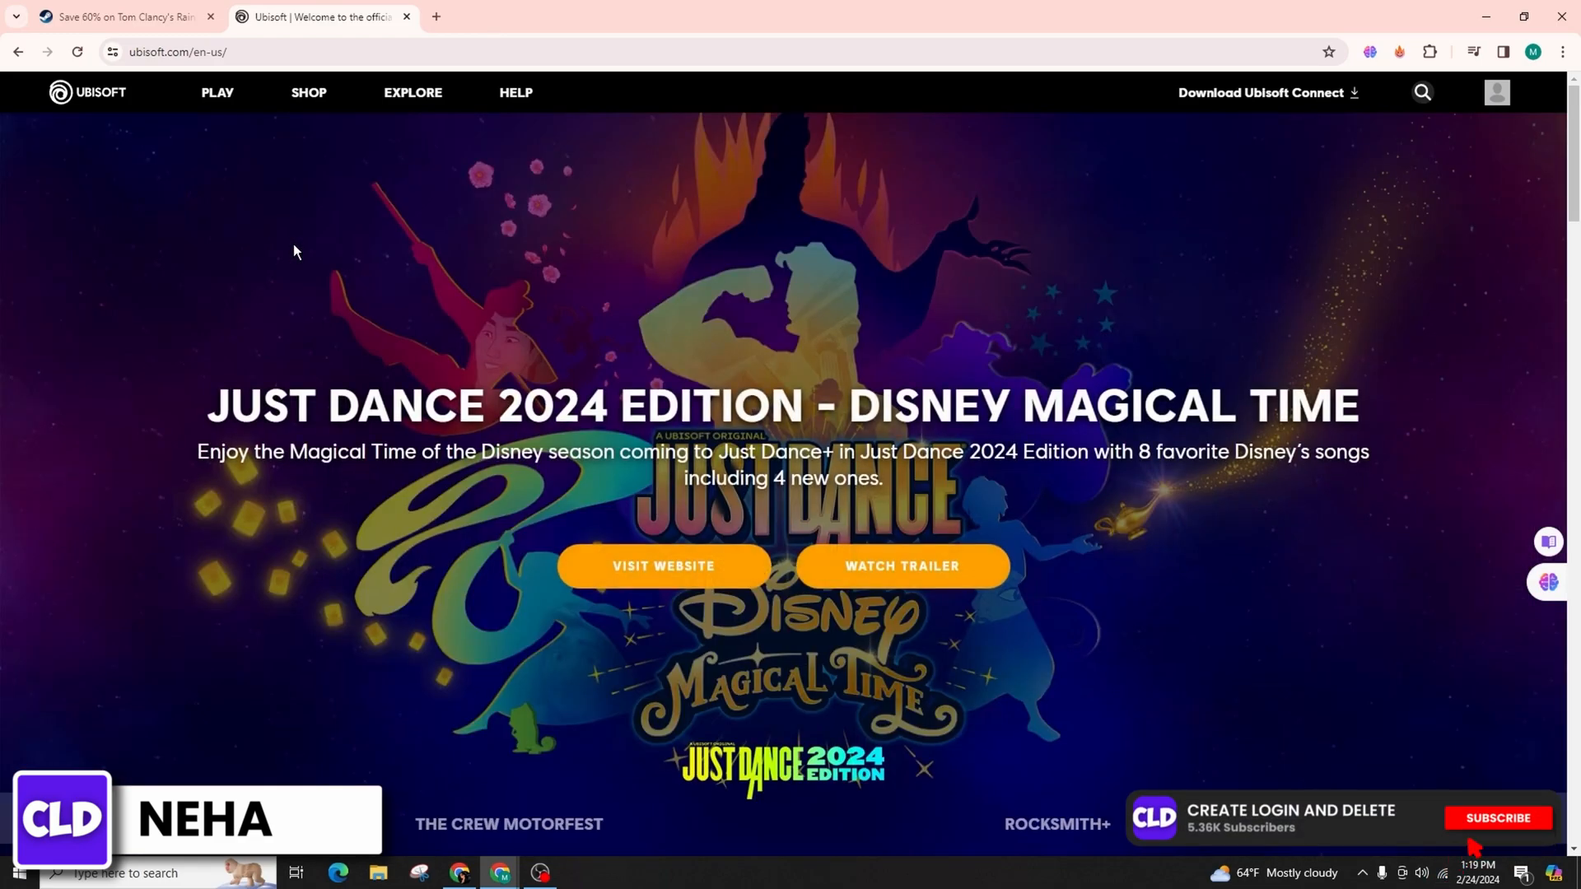
- Use the lower-right controls on the Ubisoft homepage while scrolling its content
{"action": "left_click", "coordinate": [1497, 817]}
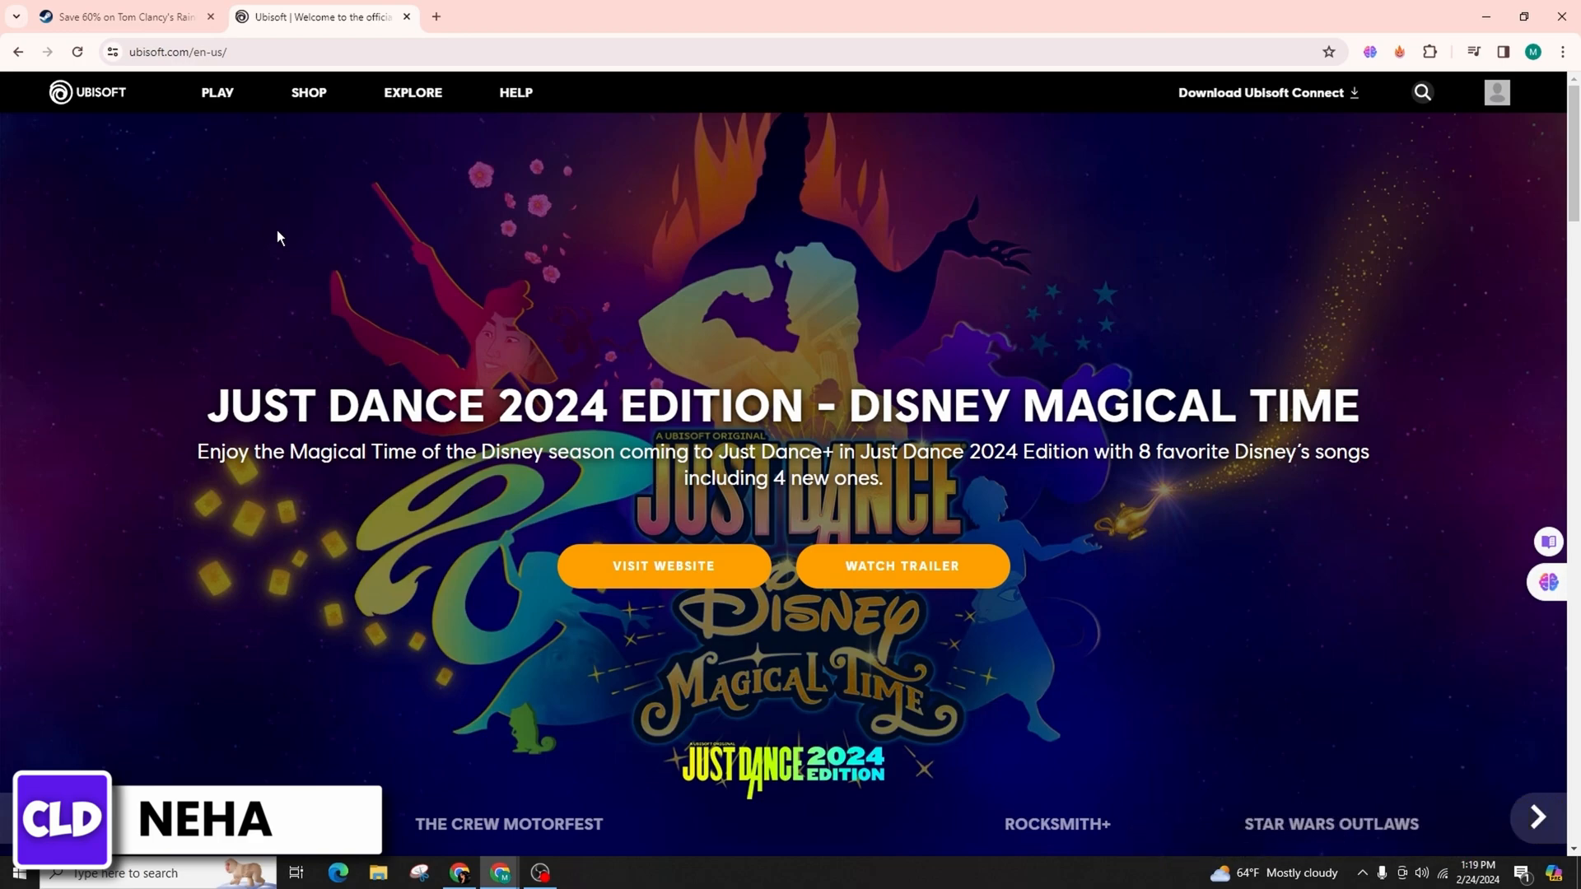
{"action": "mouse_move", "coordinate": [264, 222]}
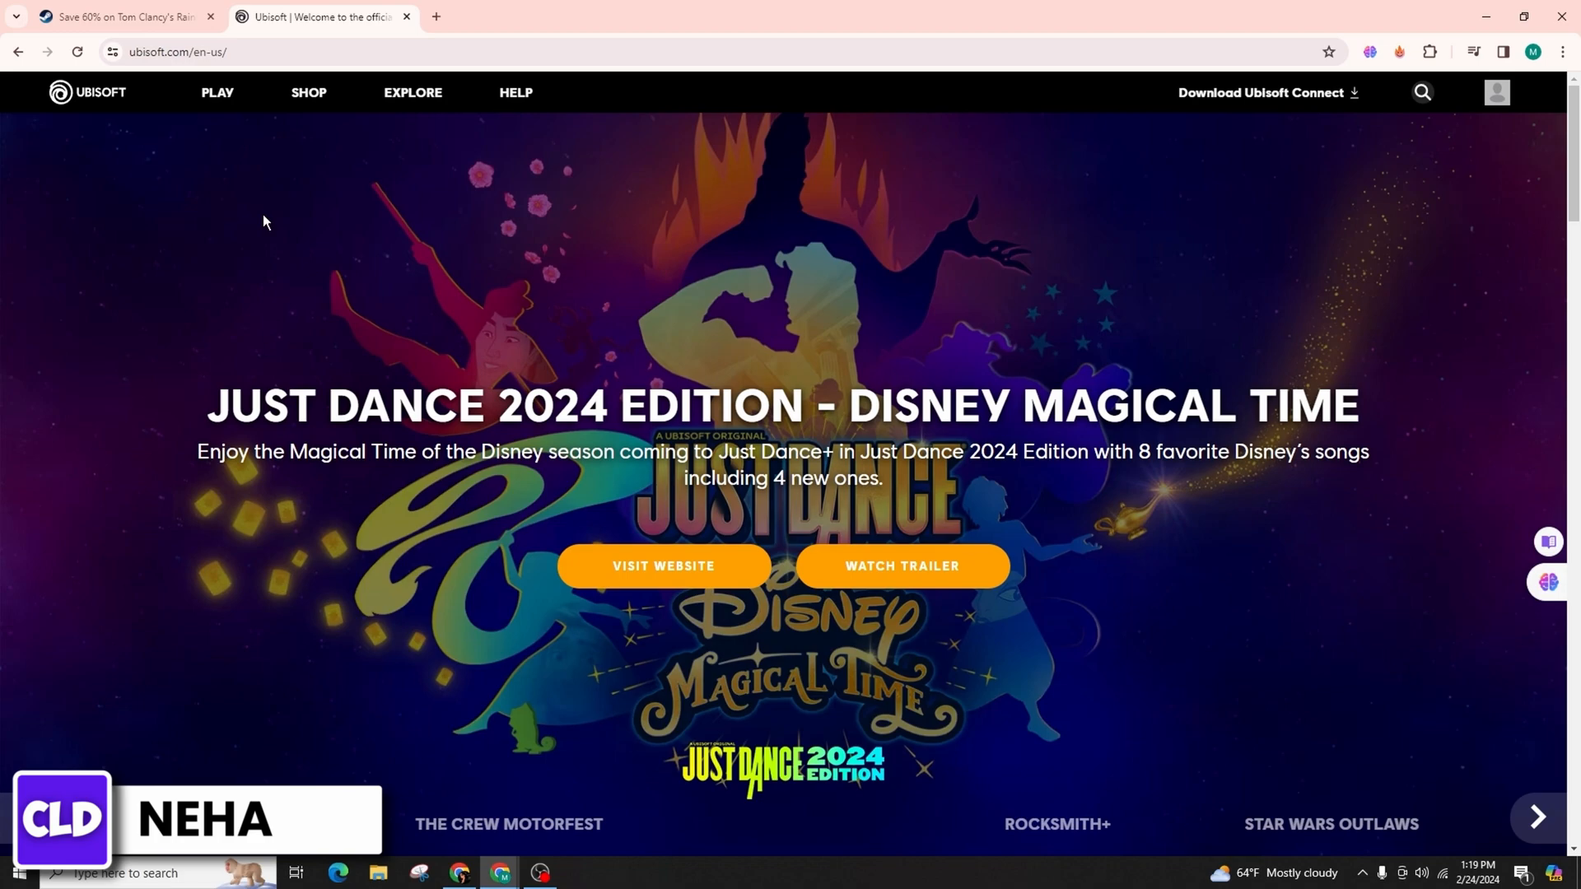
{"action": "left_click", "coordinate": [1537, 817]}
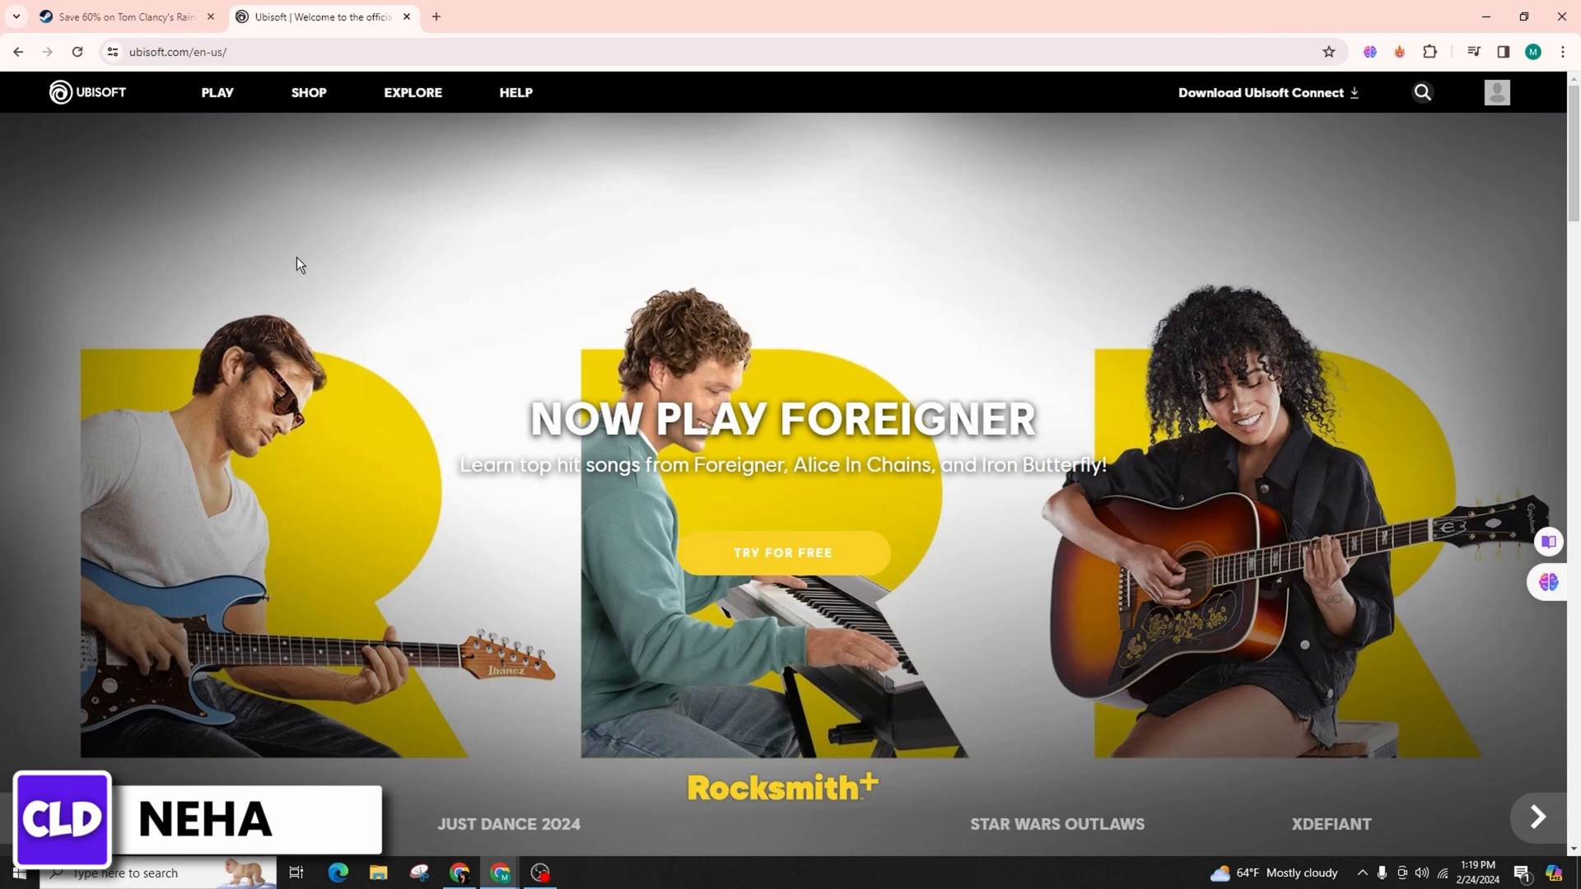
{"action": "scroll", "scroll_direction": "down", "scroll_amount": 3}
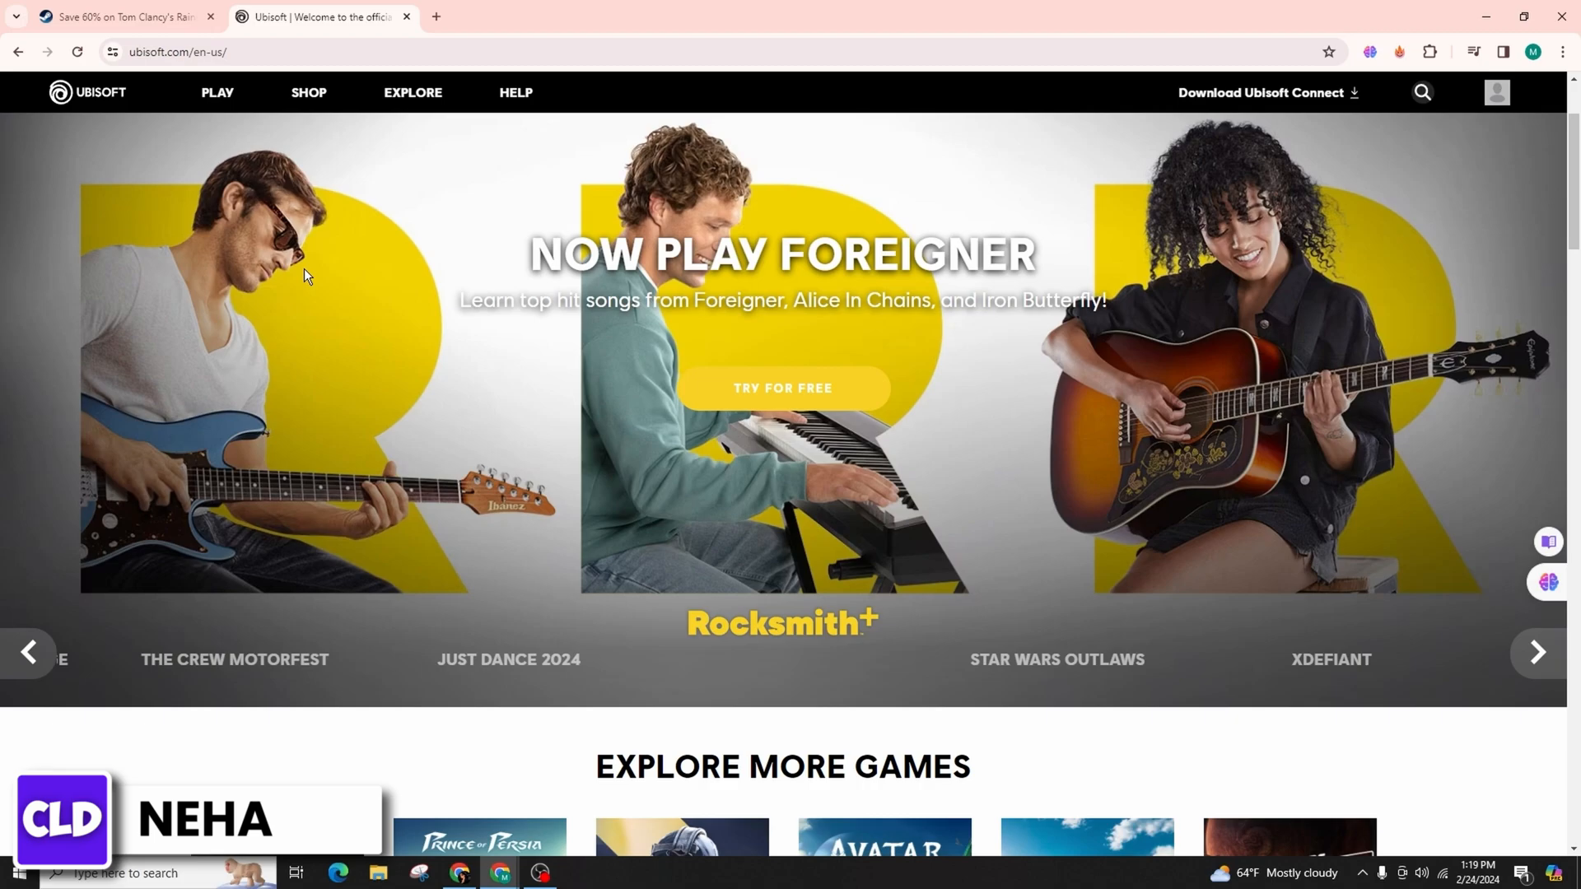
{"action": "left_click", "coordinate": [1537, 653]}
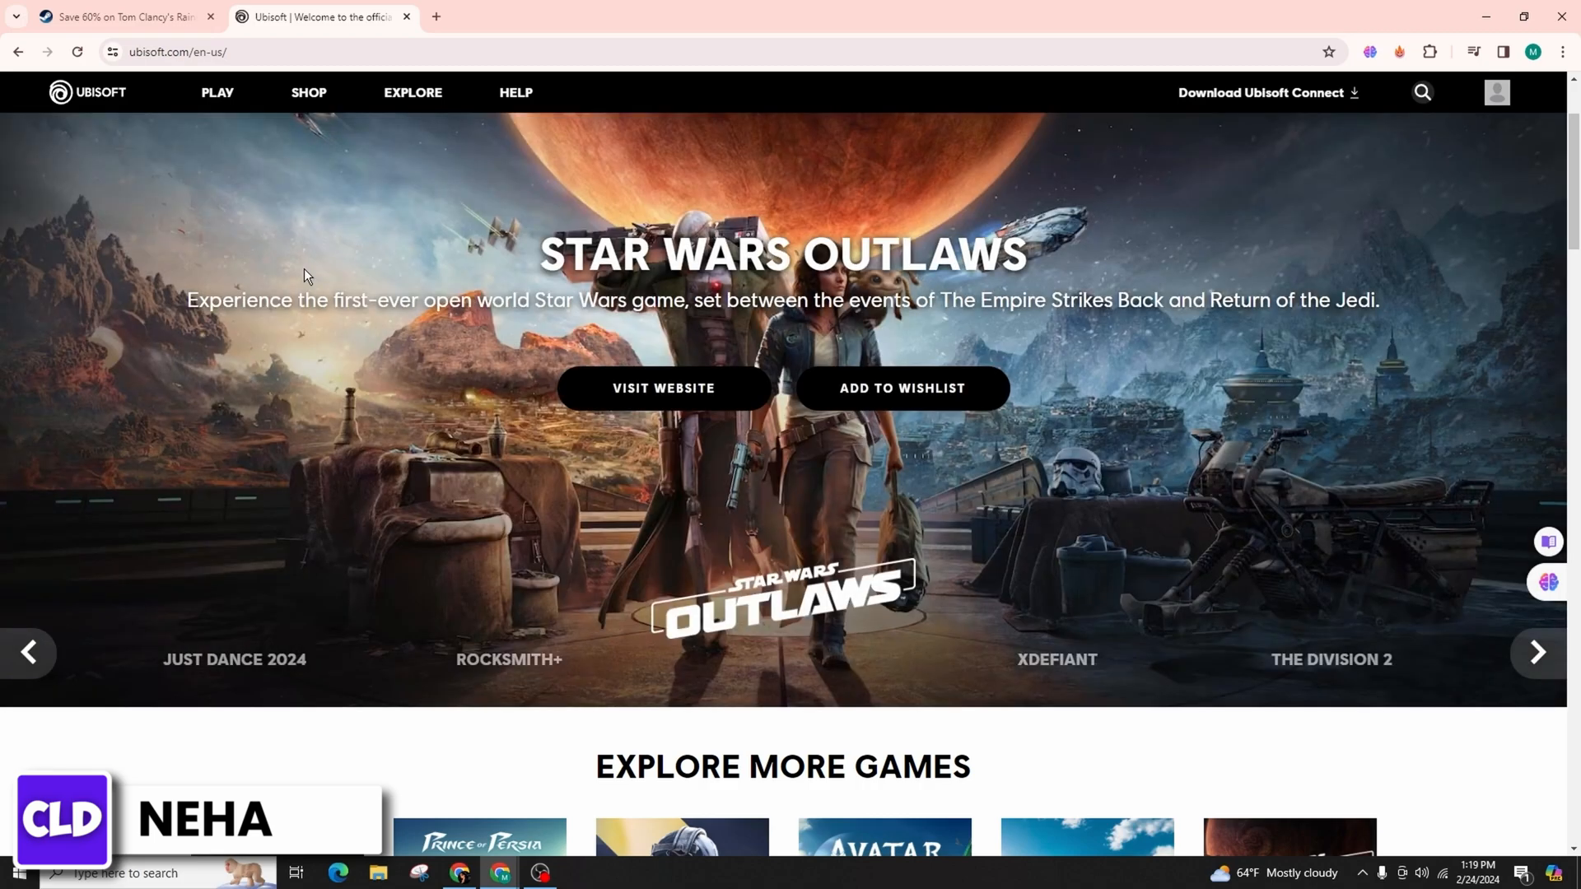
{"action": "scroll", "scroll_direction": "down", "scroll_amount": 3}
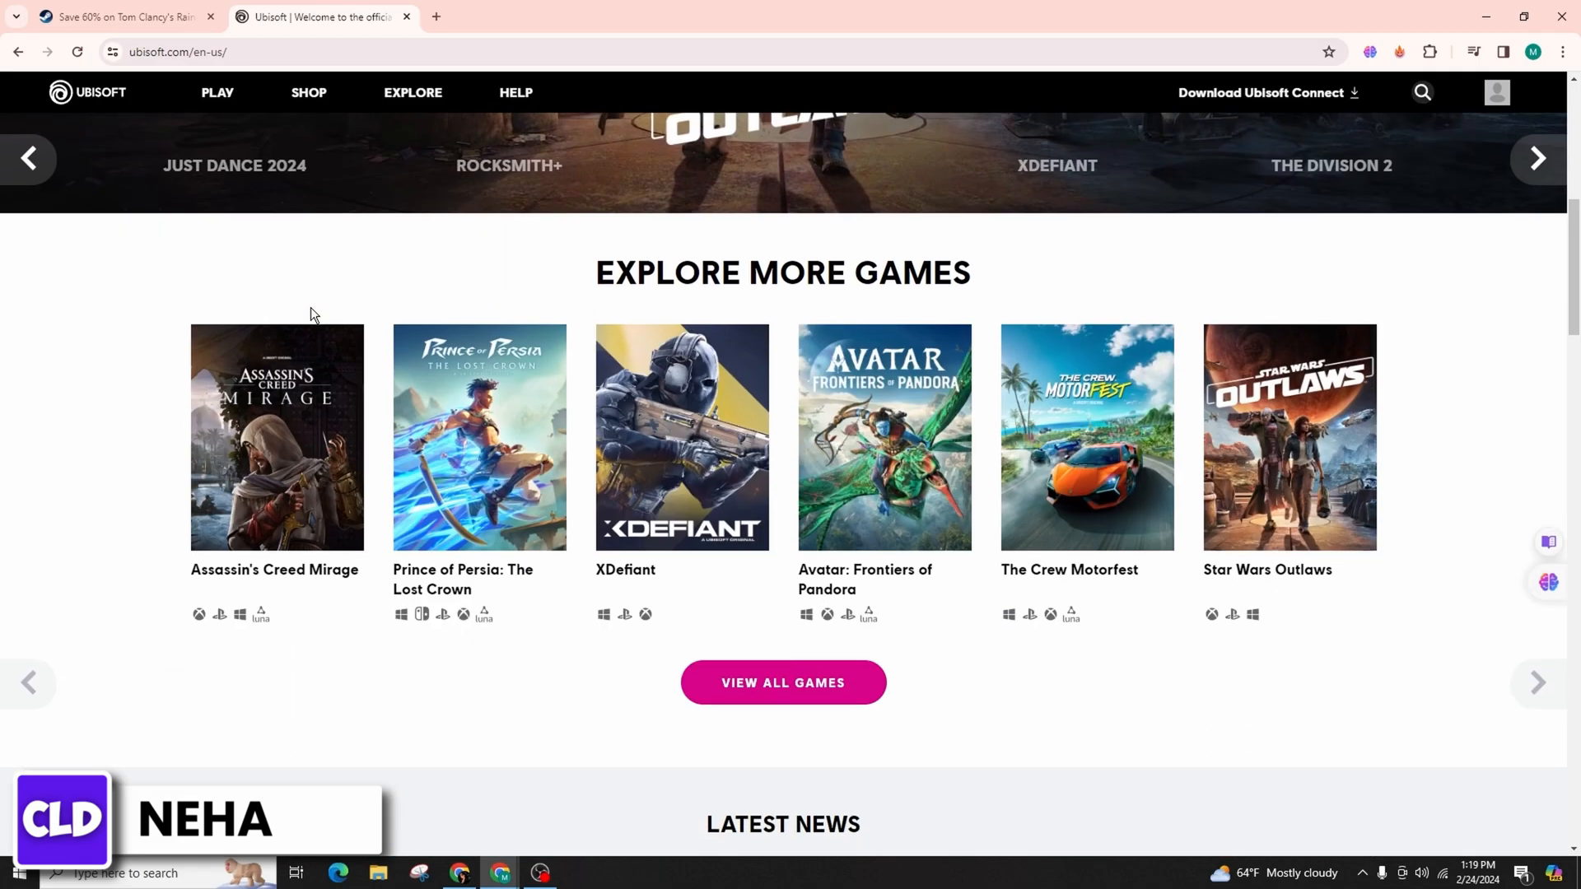
{"action": "scroll", "scroll_direction": "down", "scroll_amount": 3}
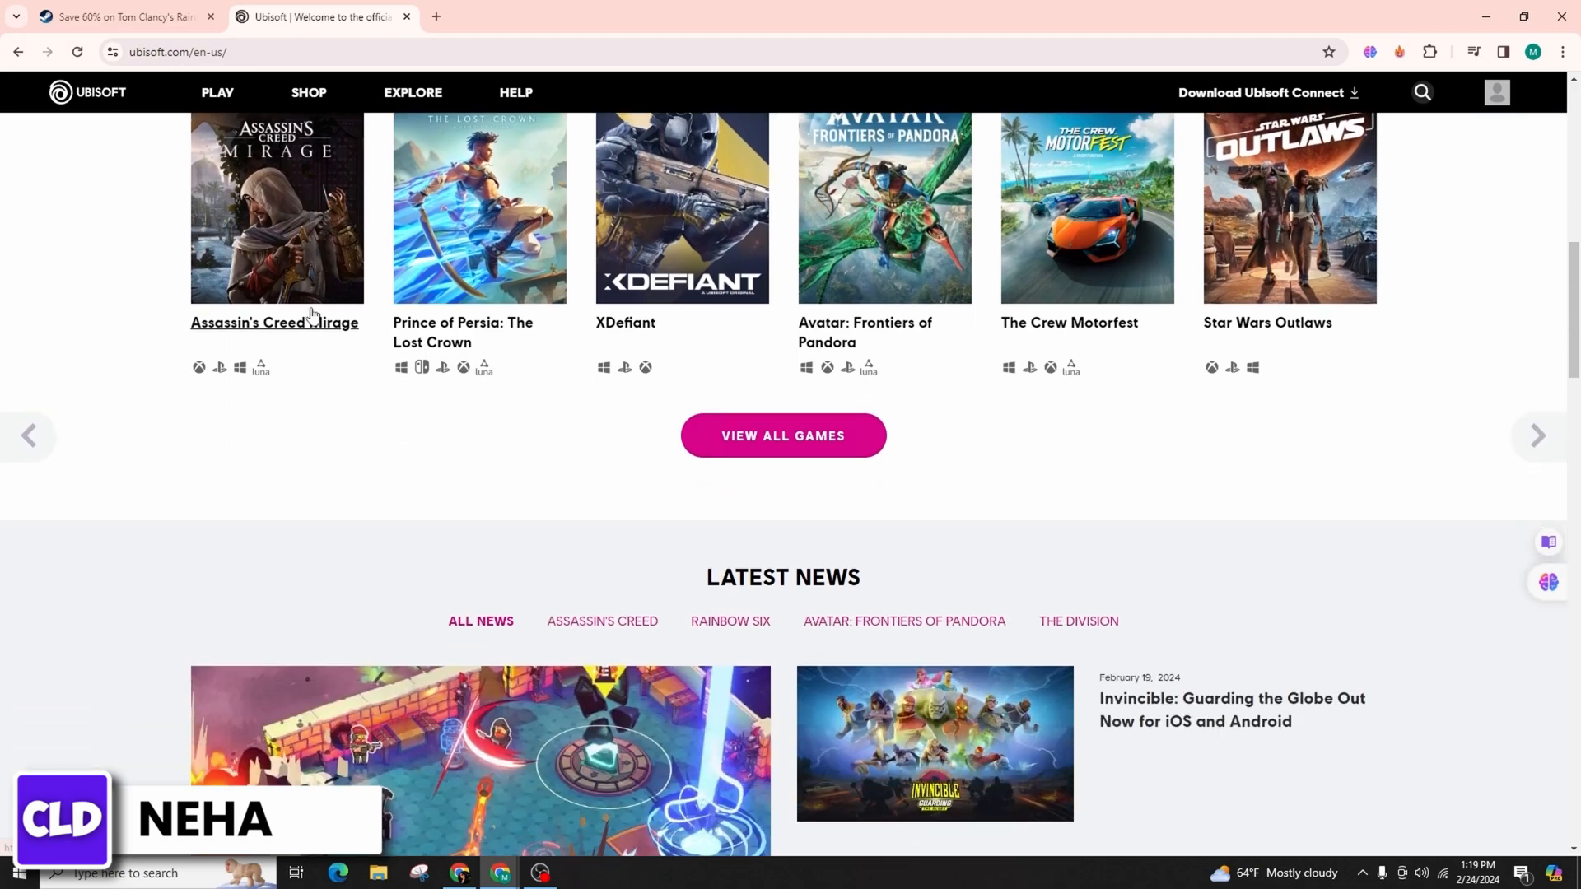
{"action": "scroll", "scroll_direction": "up", "scroll_amount": 3}
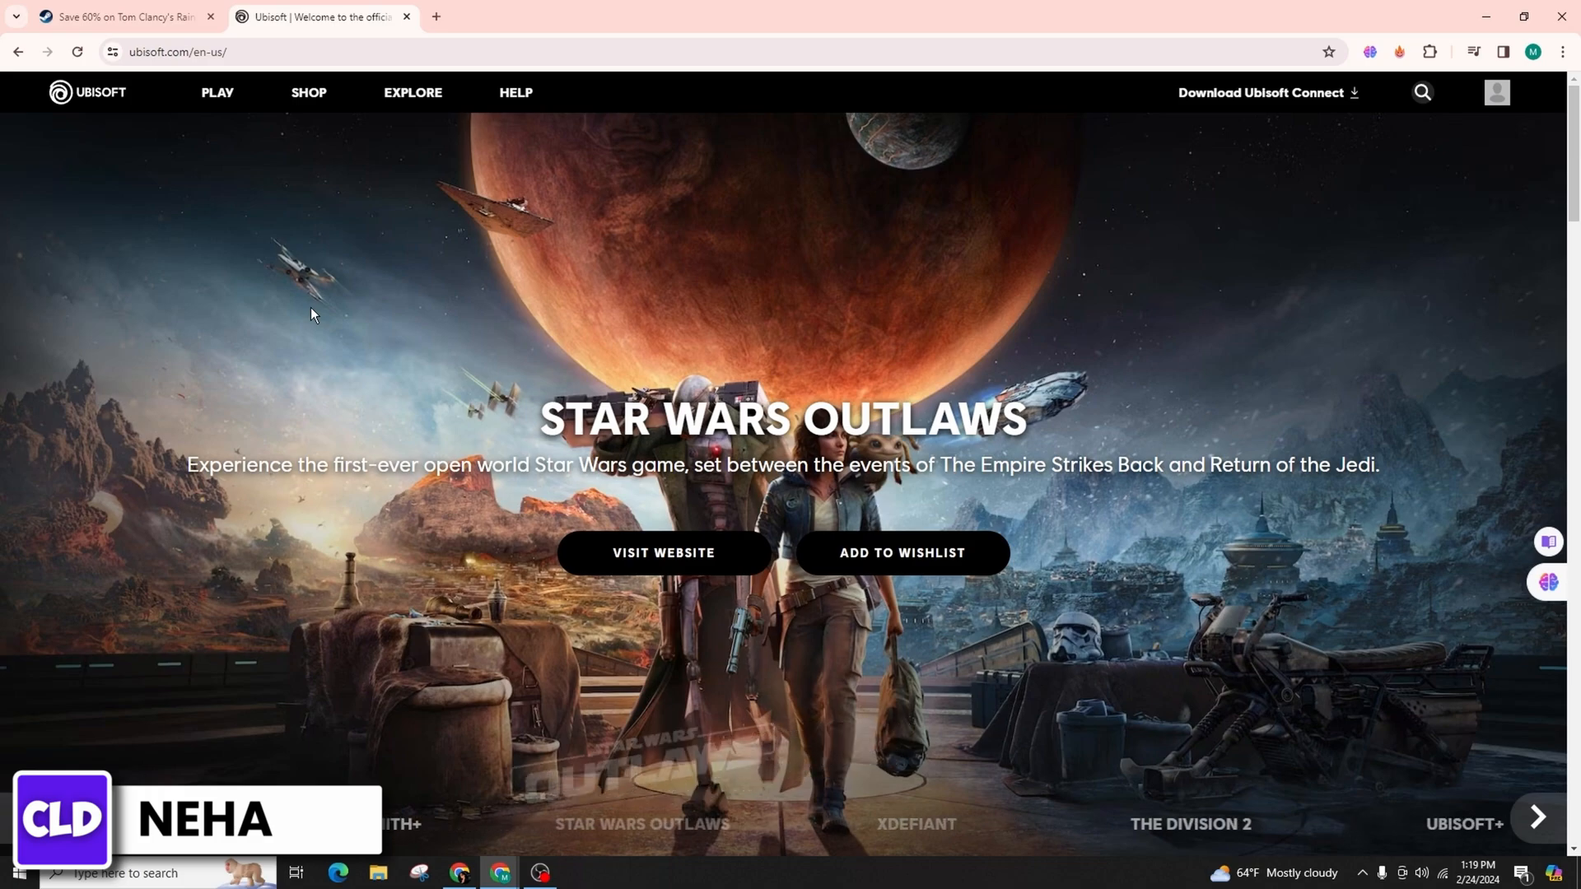
{"action": "left_click", "coordinate": [1534, 817]}
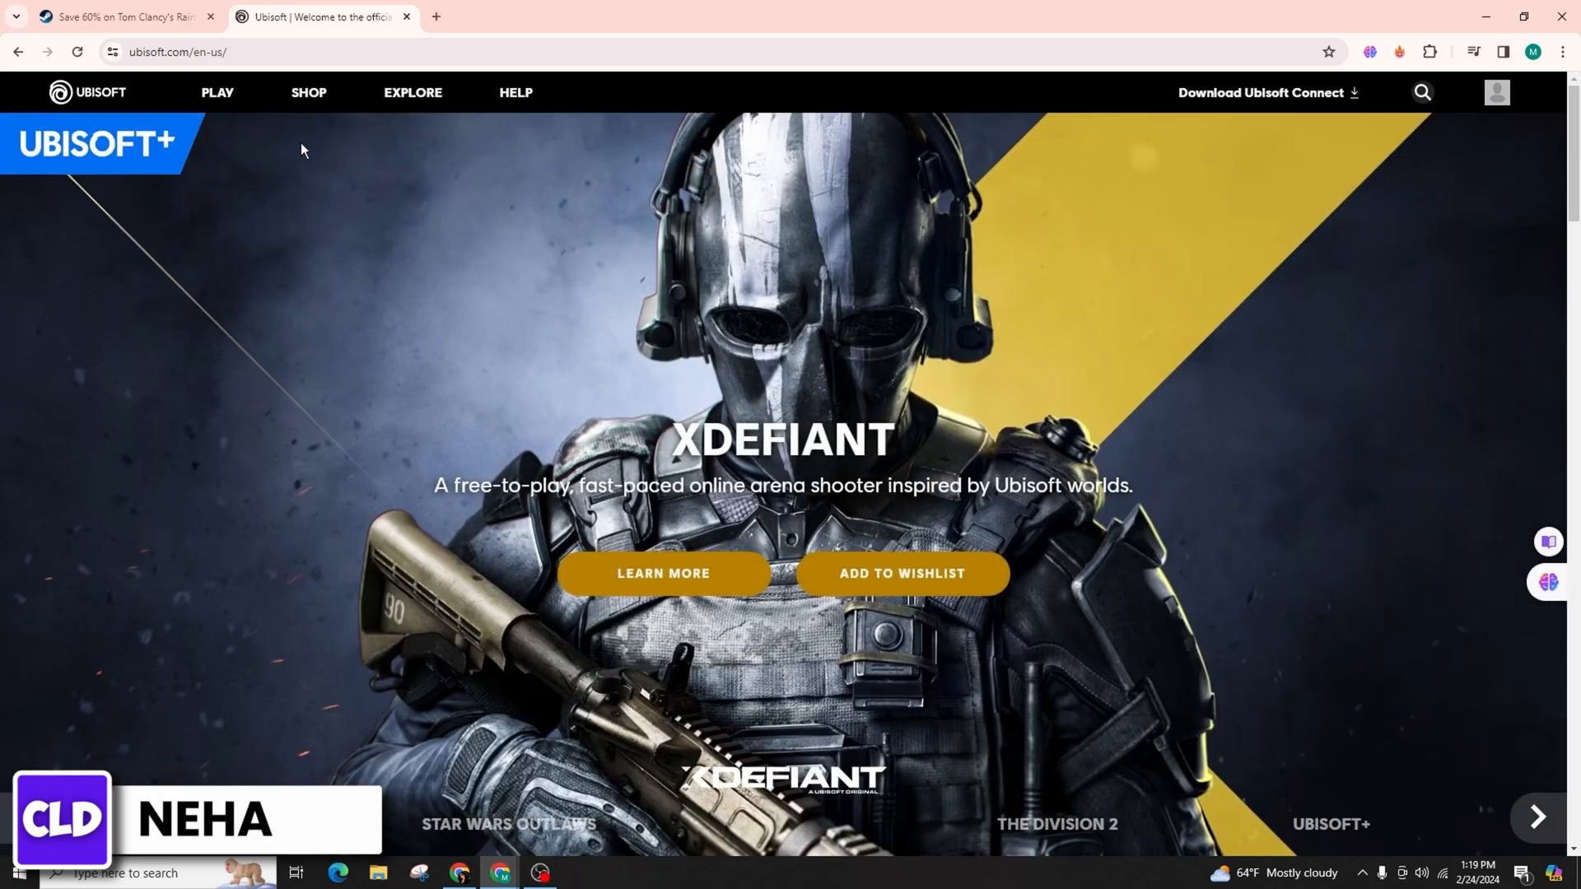
{"action": "scroll", "scroll_direction": "down", "scroll_amount": 3}
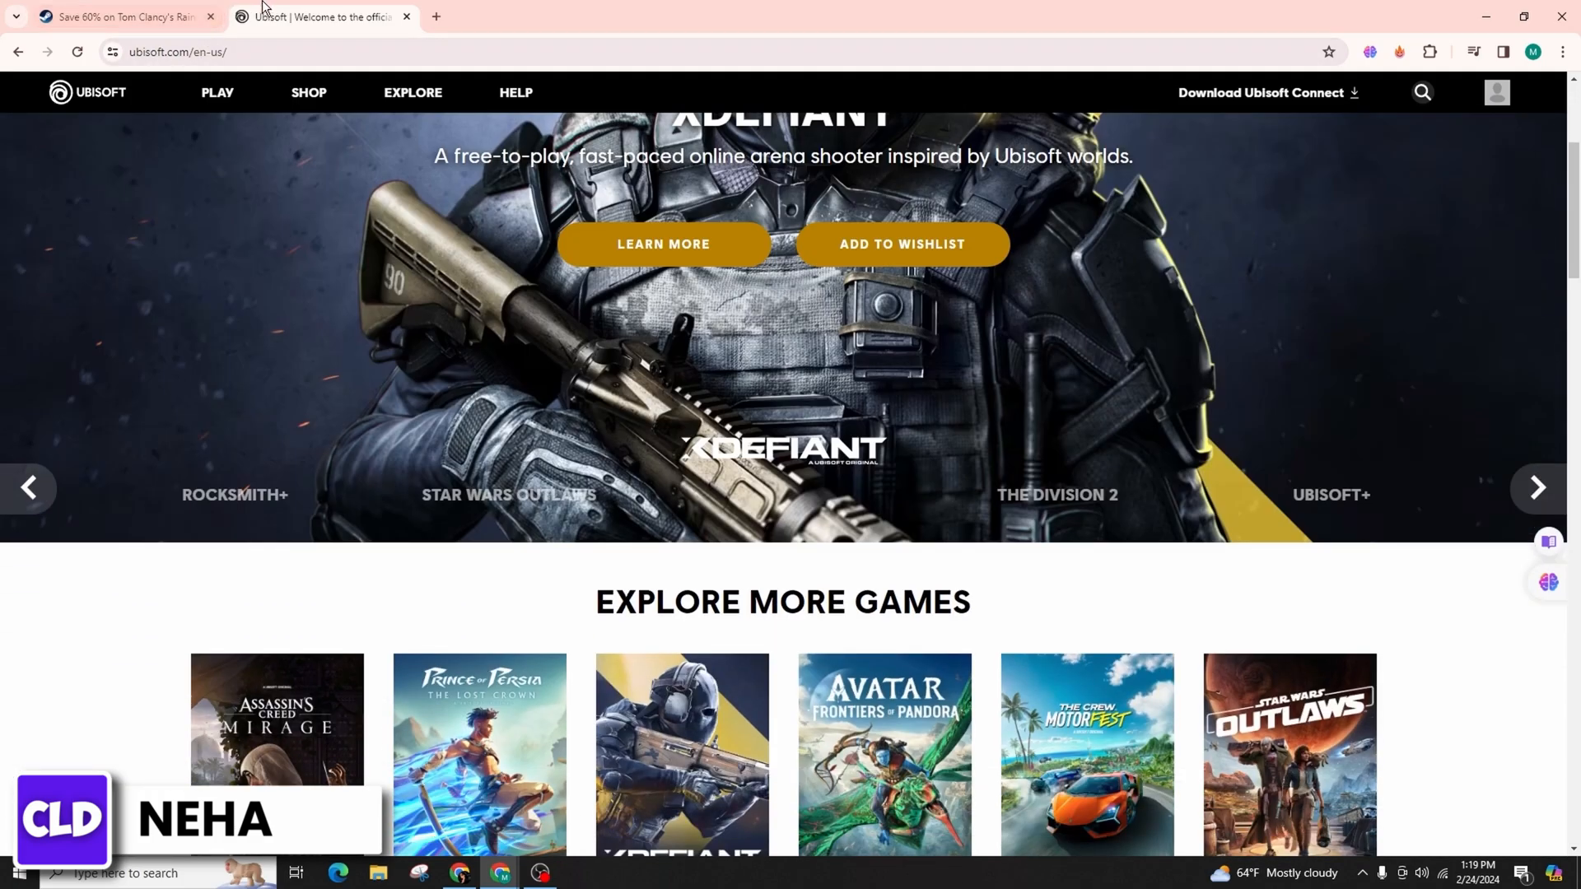
- Return to the Steam tab and scroll to system requirements and reviews
{"action": "left_click", "coordinate": [121, 17]}
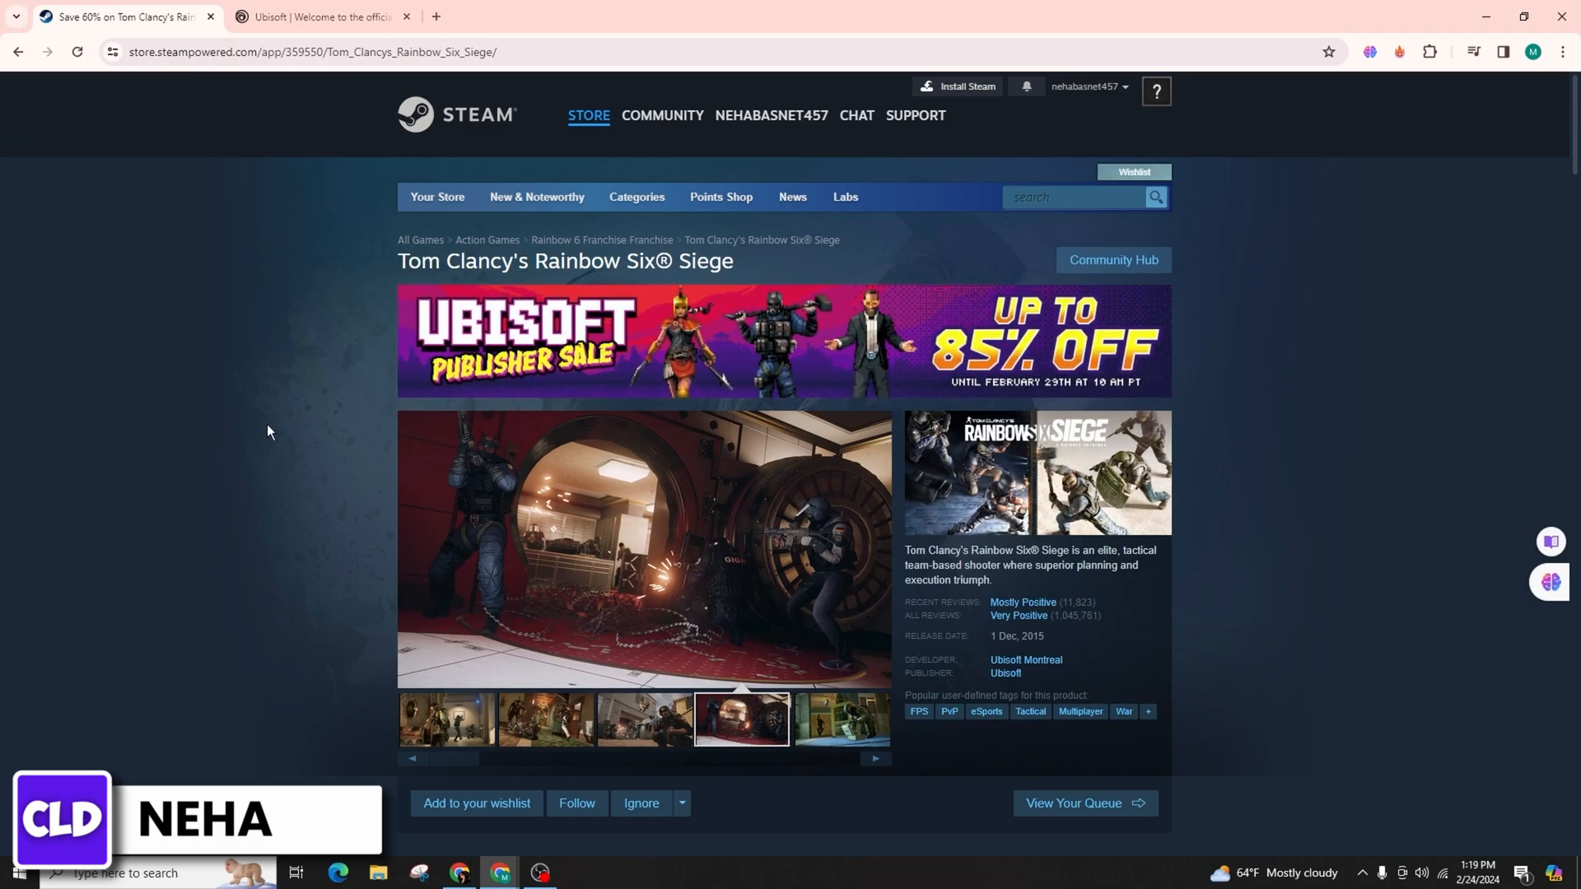
{"action": "scroll", "scroll_direction": "down", "scroll_amount": 3}
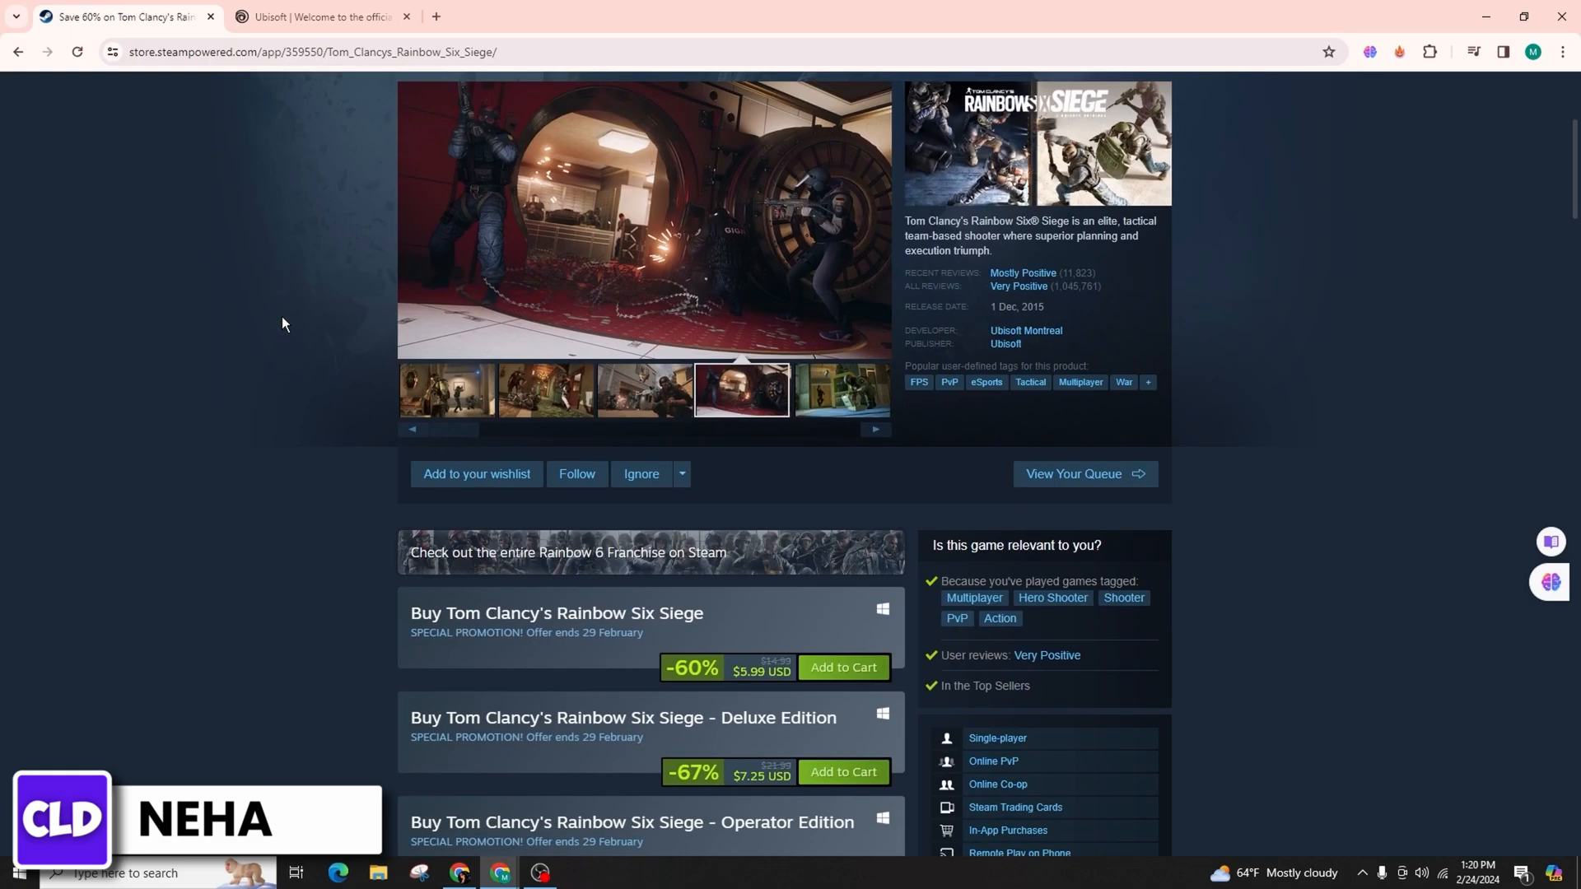
{"action": "scroll", "scroll_direction": "down", "scroll_amount": 3}
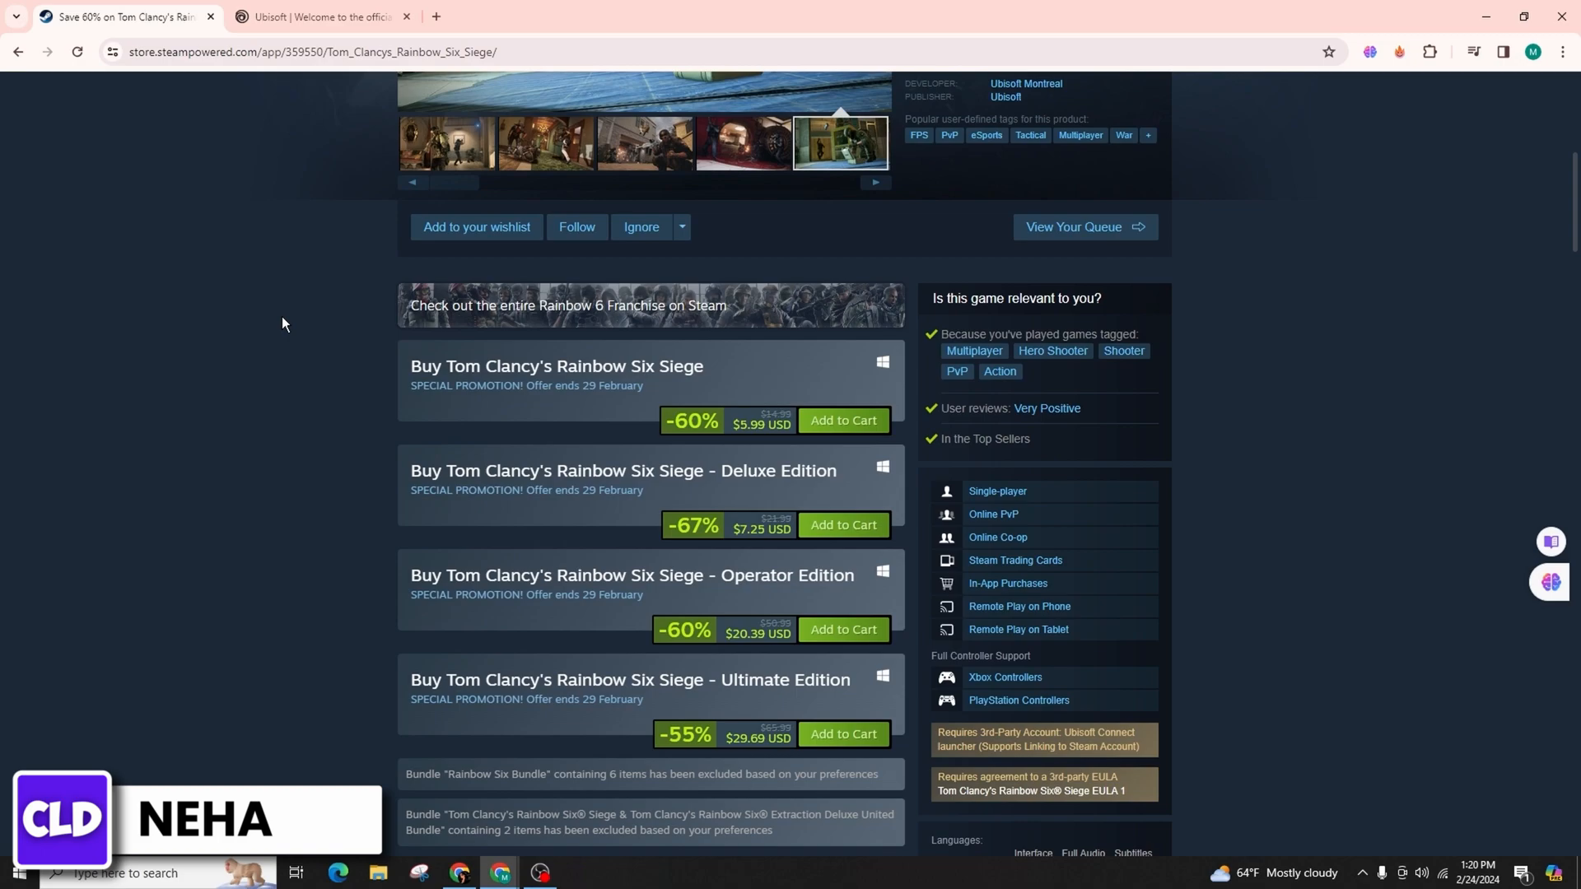
{"action": "scroll", "scroll_direction": "down", "scroll_amount": 3}
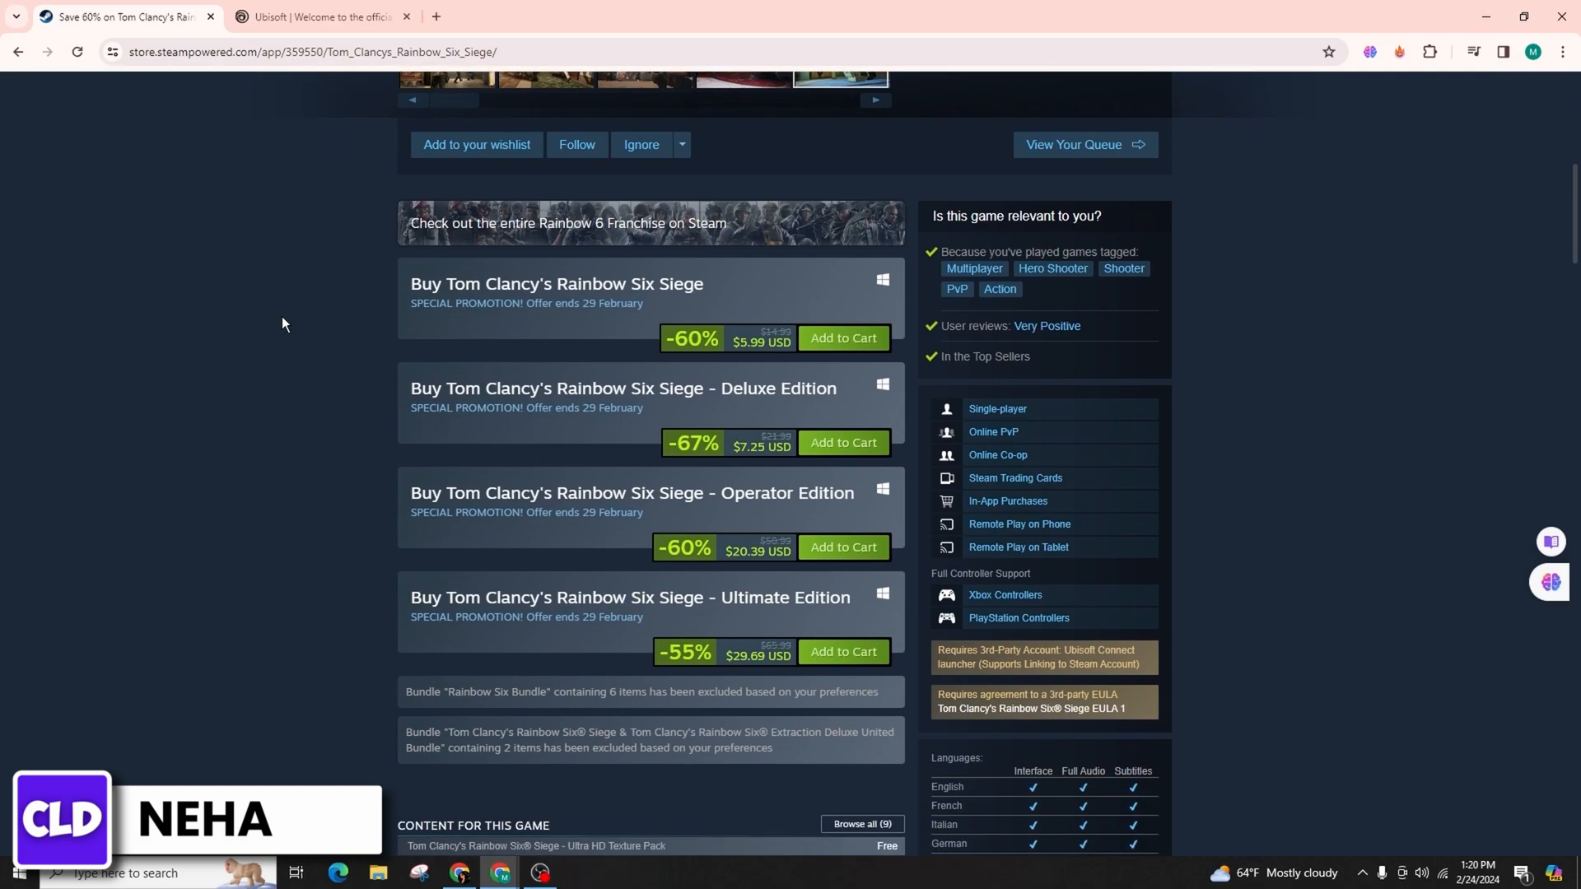
{"action": "scroll", "scroll_direction": "down", "scroll_amount": 3}
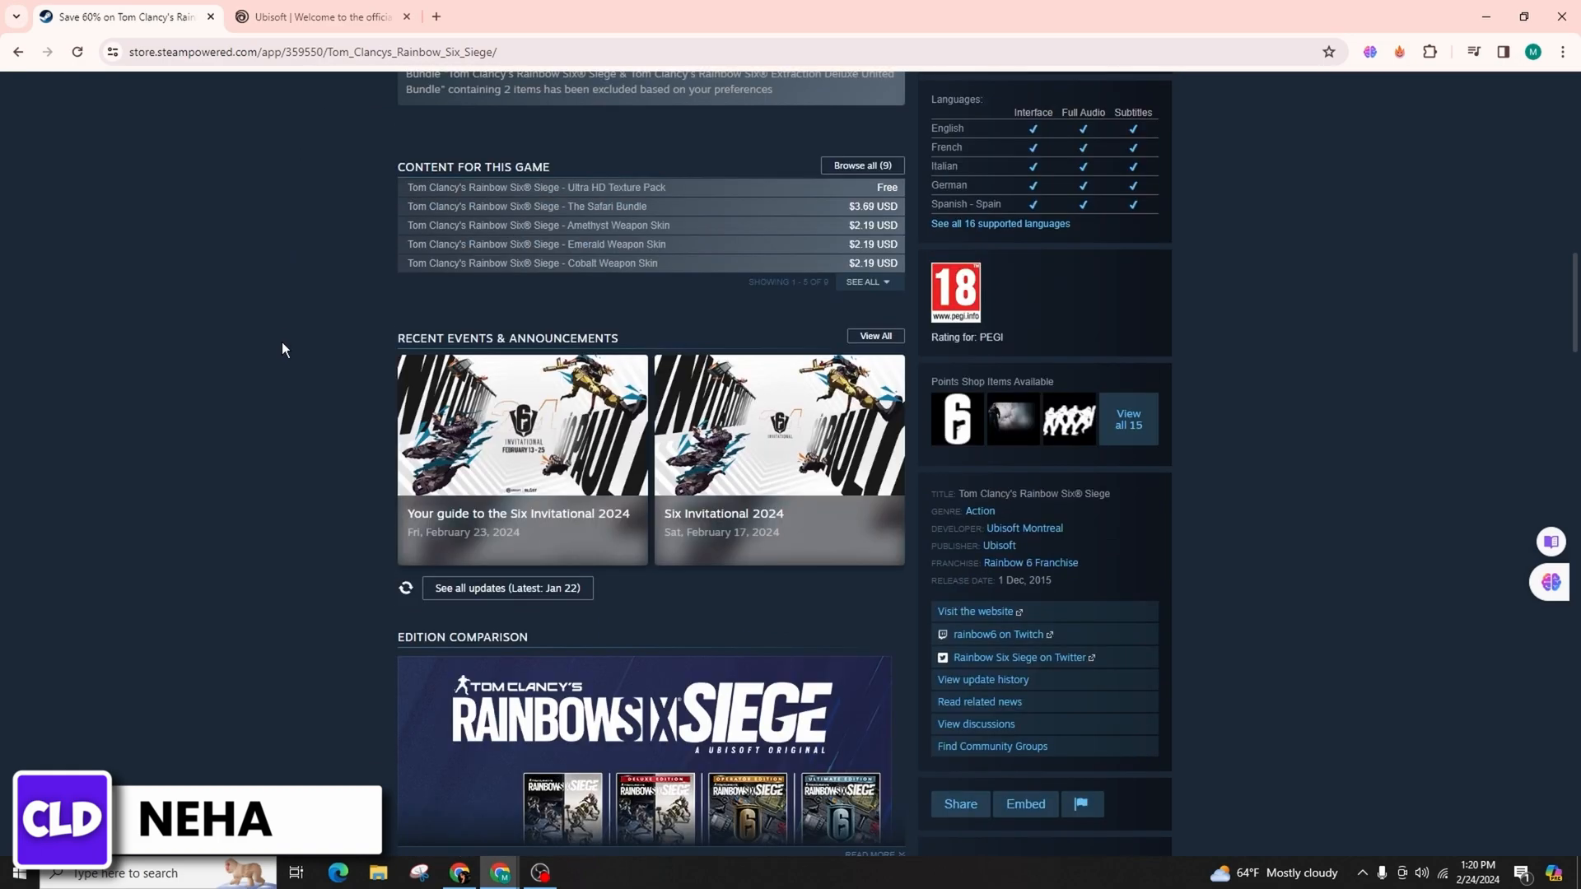
{"action": "scroll", "scroll_direction": "down", "scroll_amount": 3}
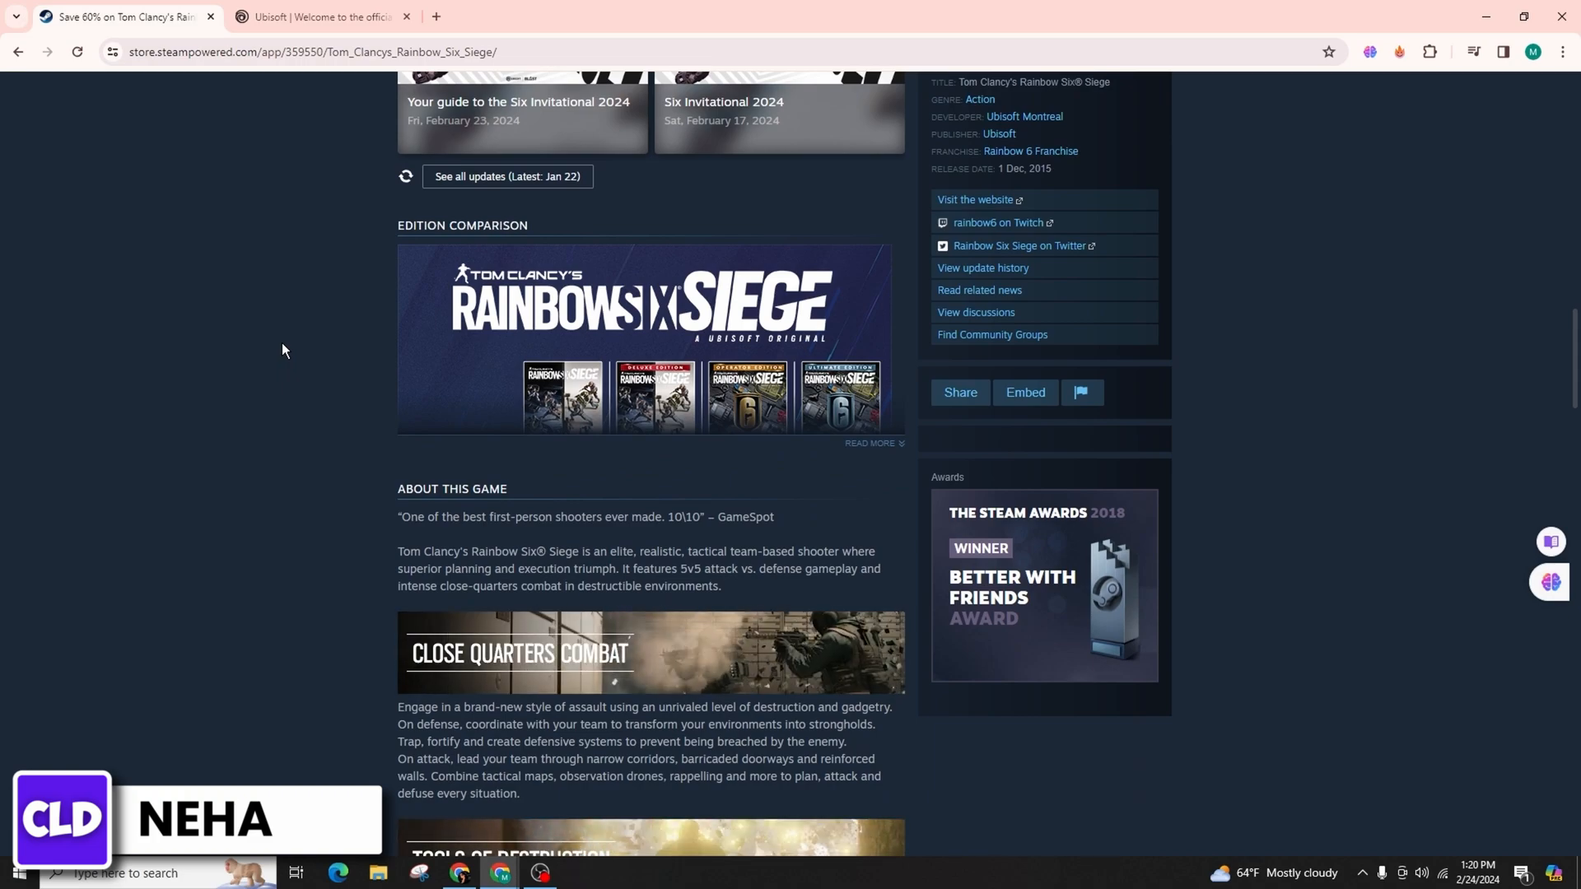
{"action": "scroll", "scroll_direction": "down", "scroll_amount": 3}
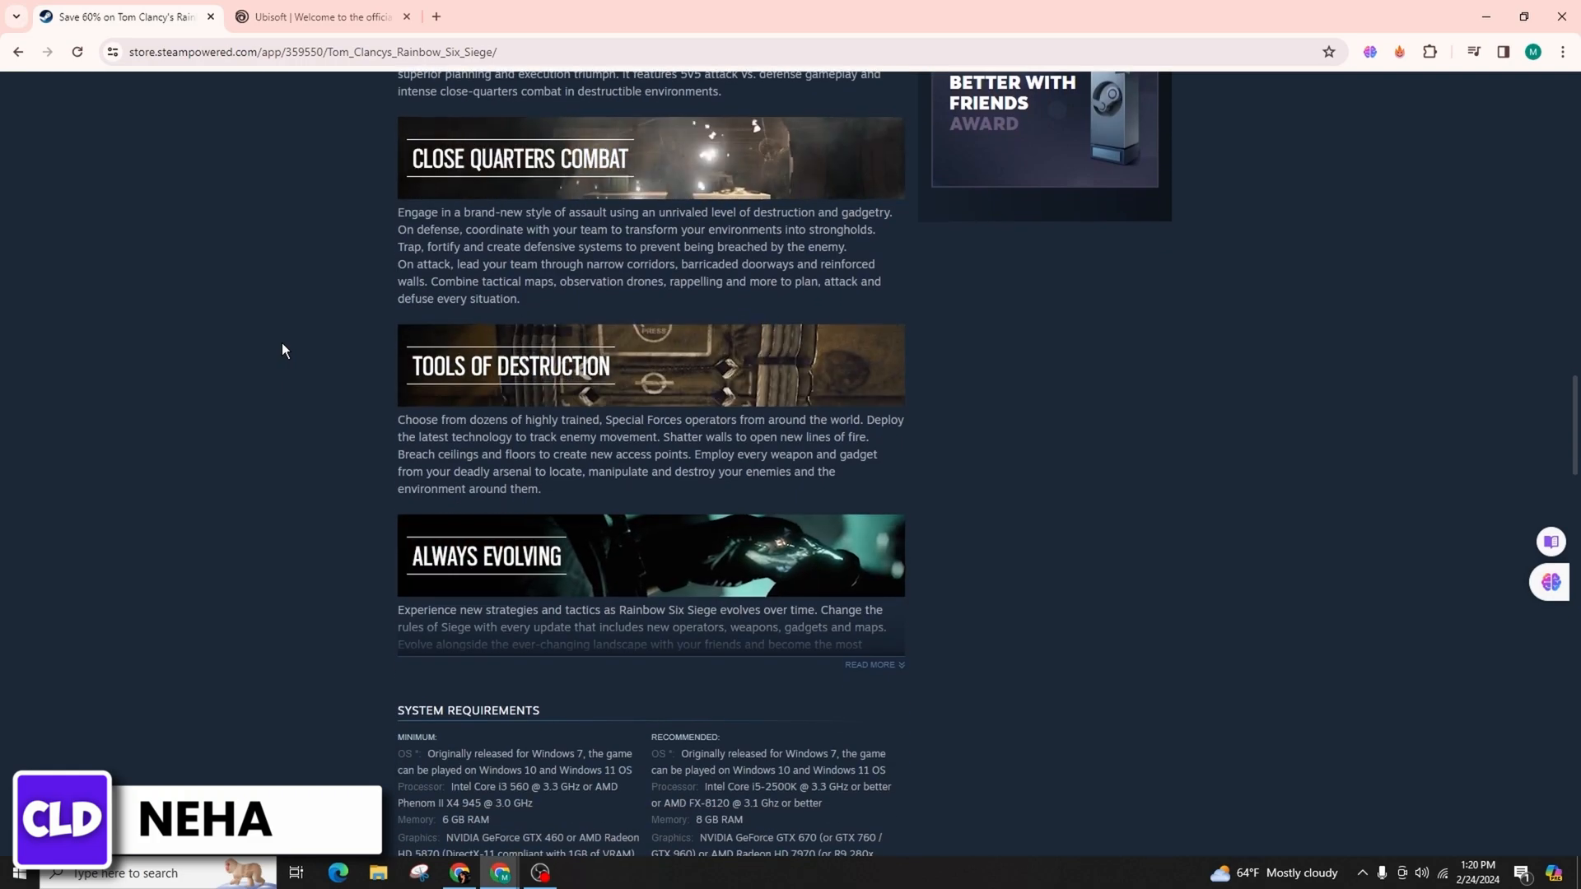
{"action": "scroll", "scroll_direction": "down", "scroll_amount": 3}
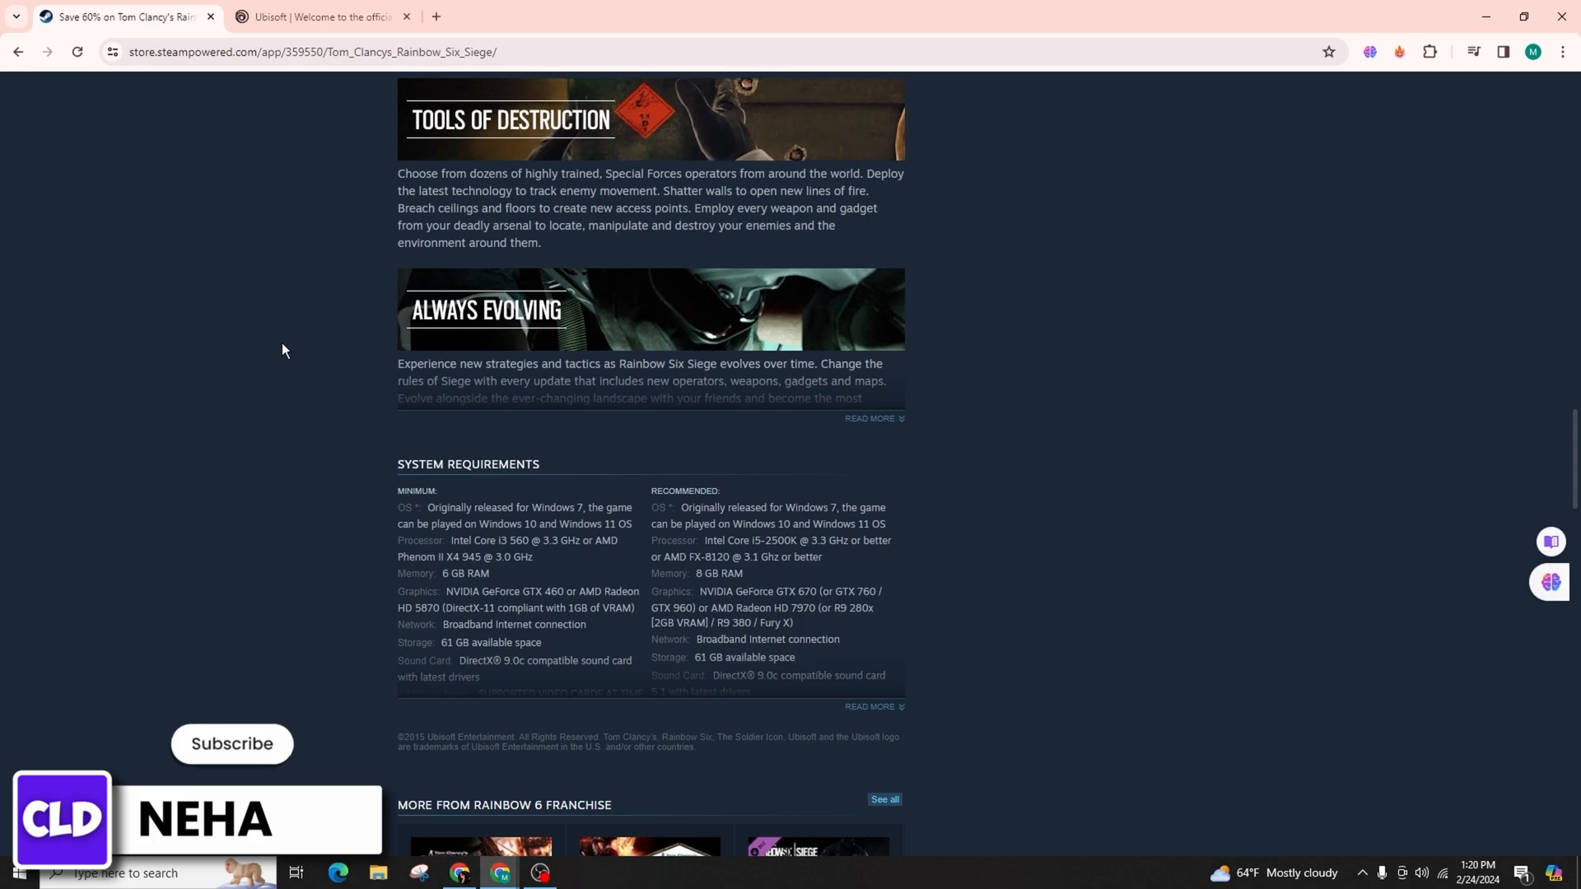
- Click in the reviews area, then scroll back up the Steam page
{"action": "left_click", "coordinate": [230, 745]}
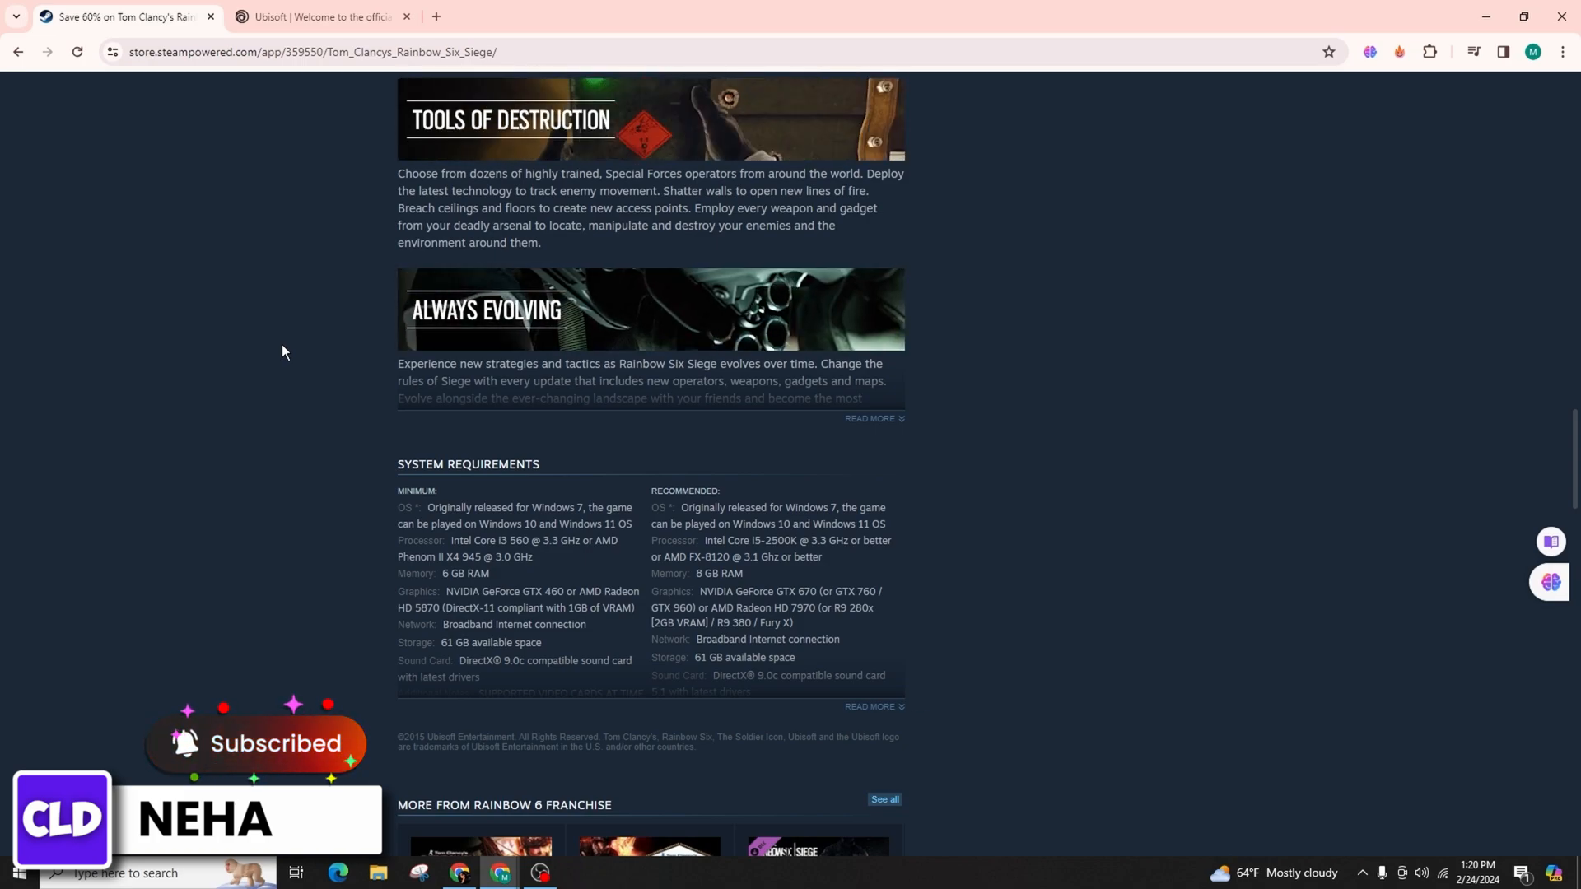
{"action": "scroll", "scroll_direction": "down", "scroll_amount": 3}
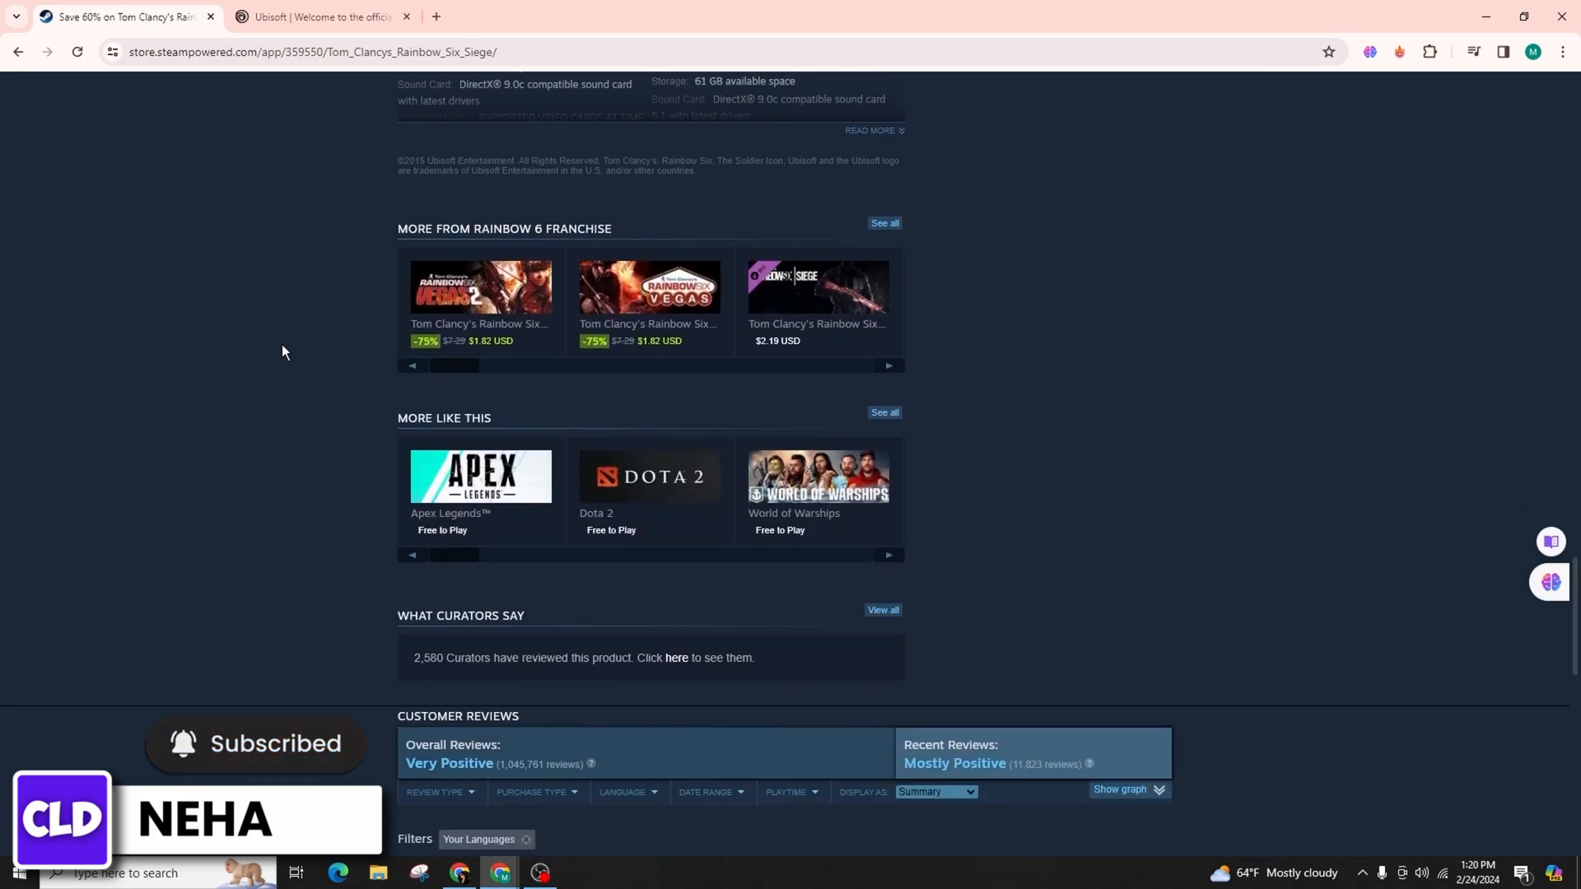
{"action": "scroll", "scroll_direction": "up", "scroll_amount": 3}
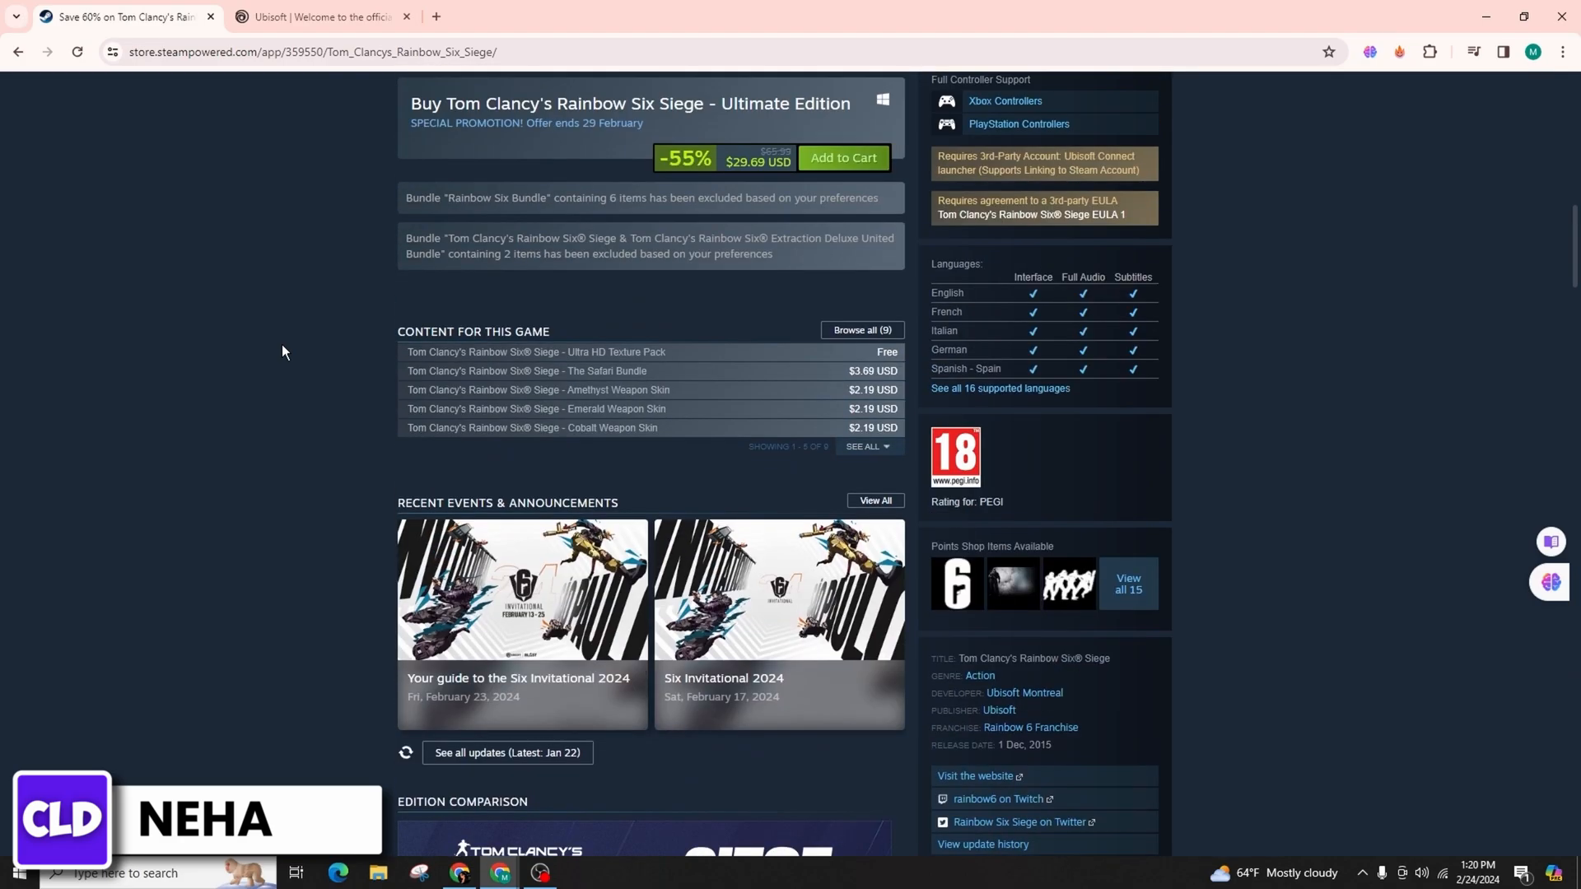
{"action": "scroll", "scroll_direction": "up", "scroll_amount": 3}
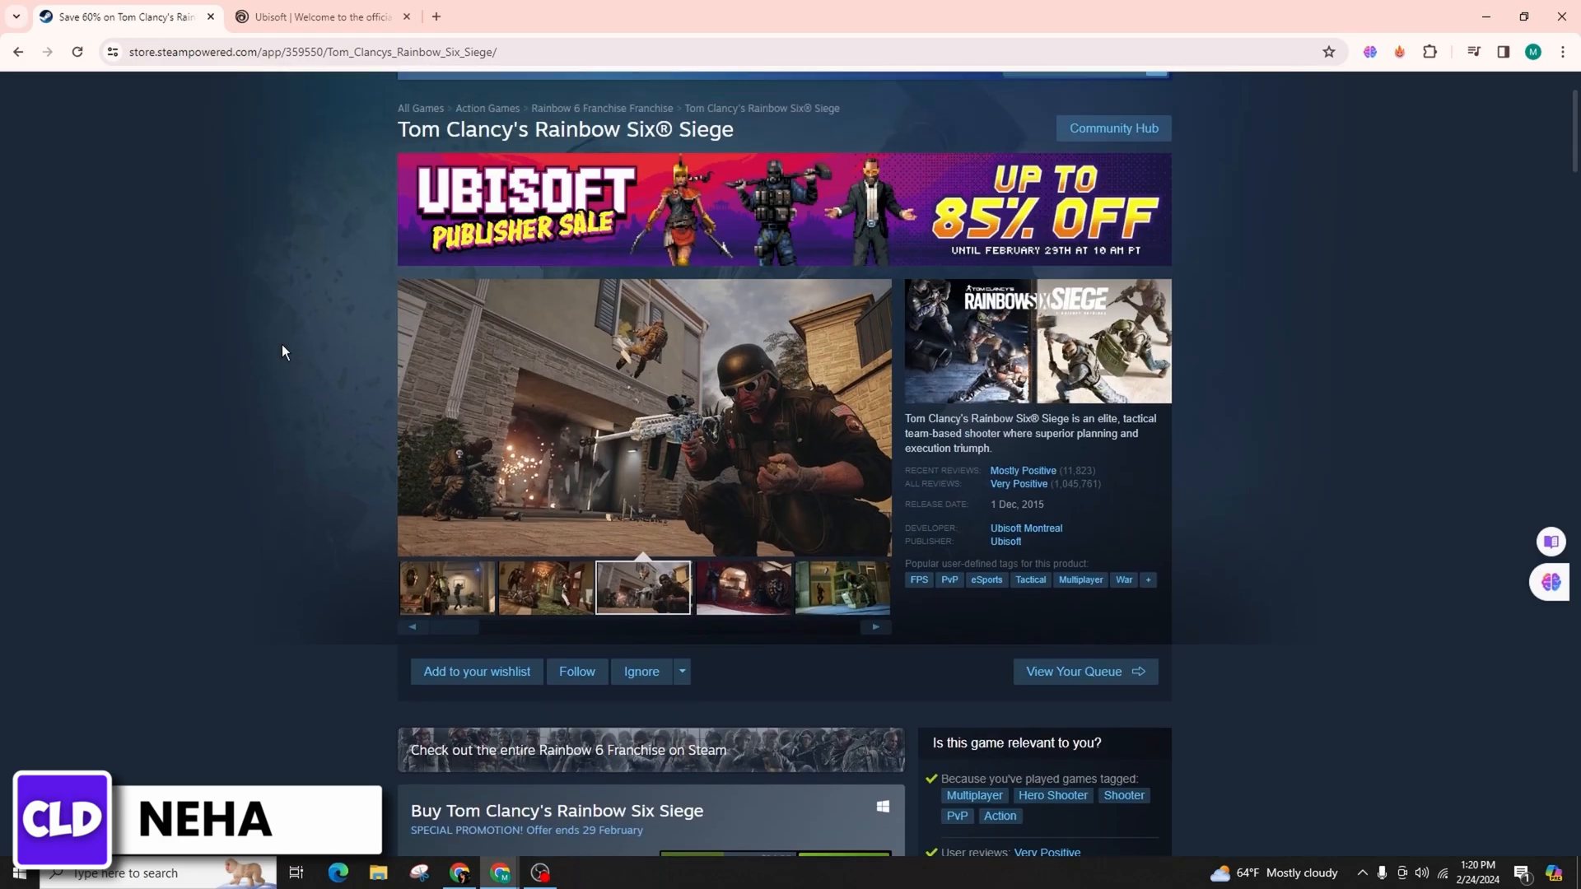
{"action": "scroll", "scroll_direction": "up", "scroll_amount": 3}
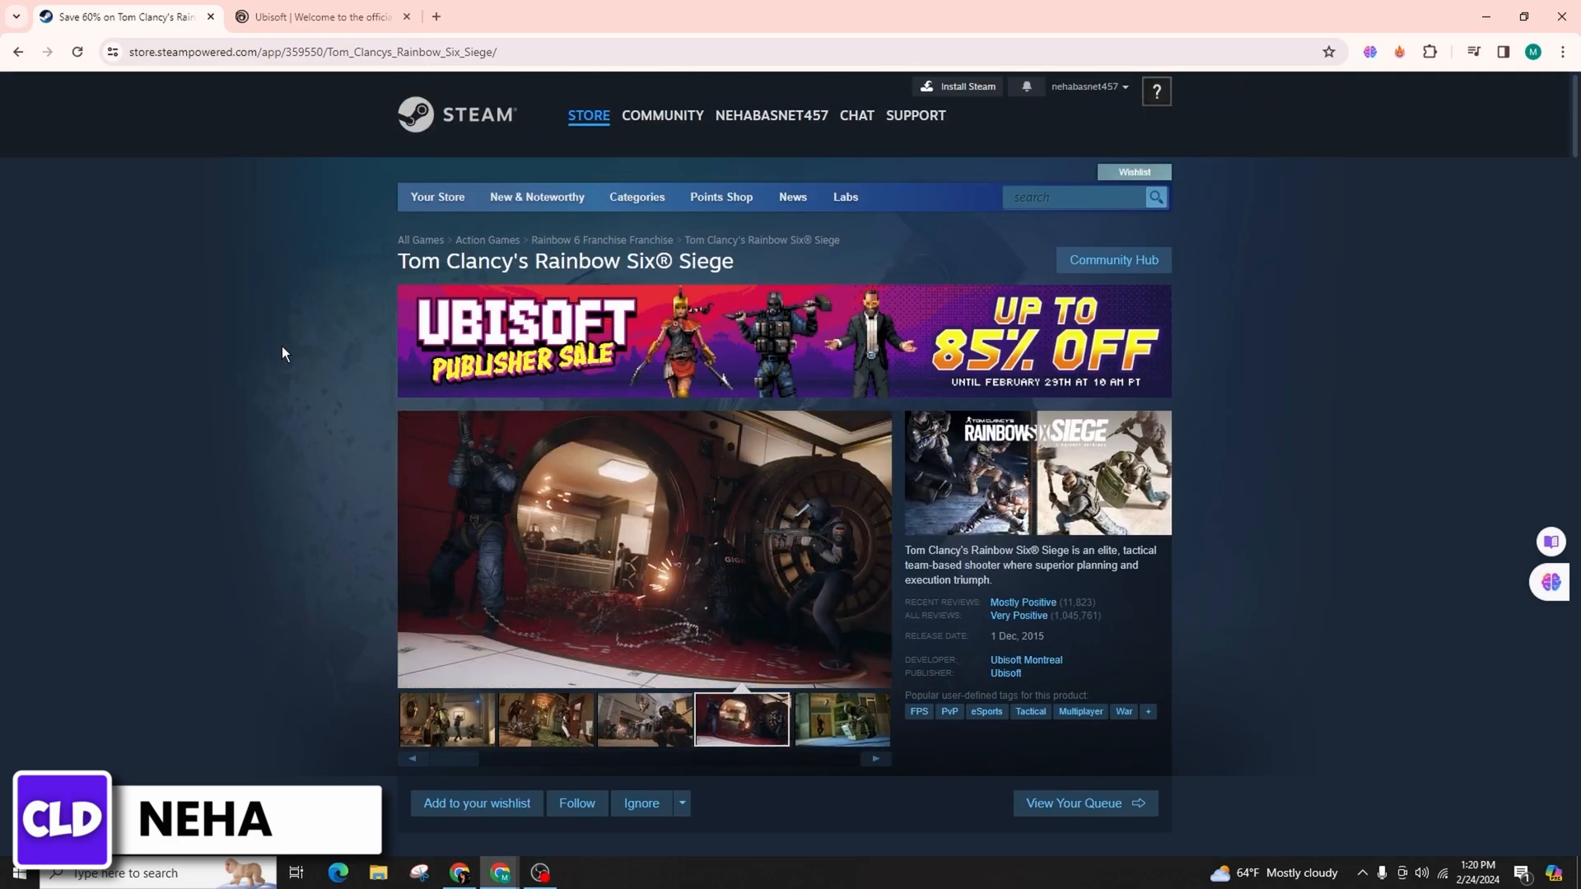